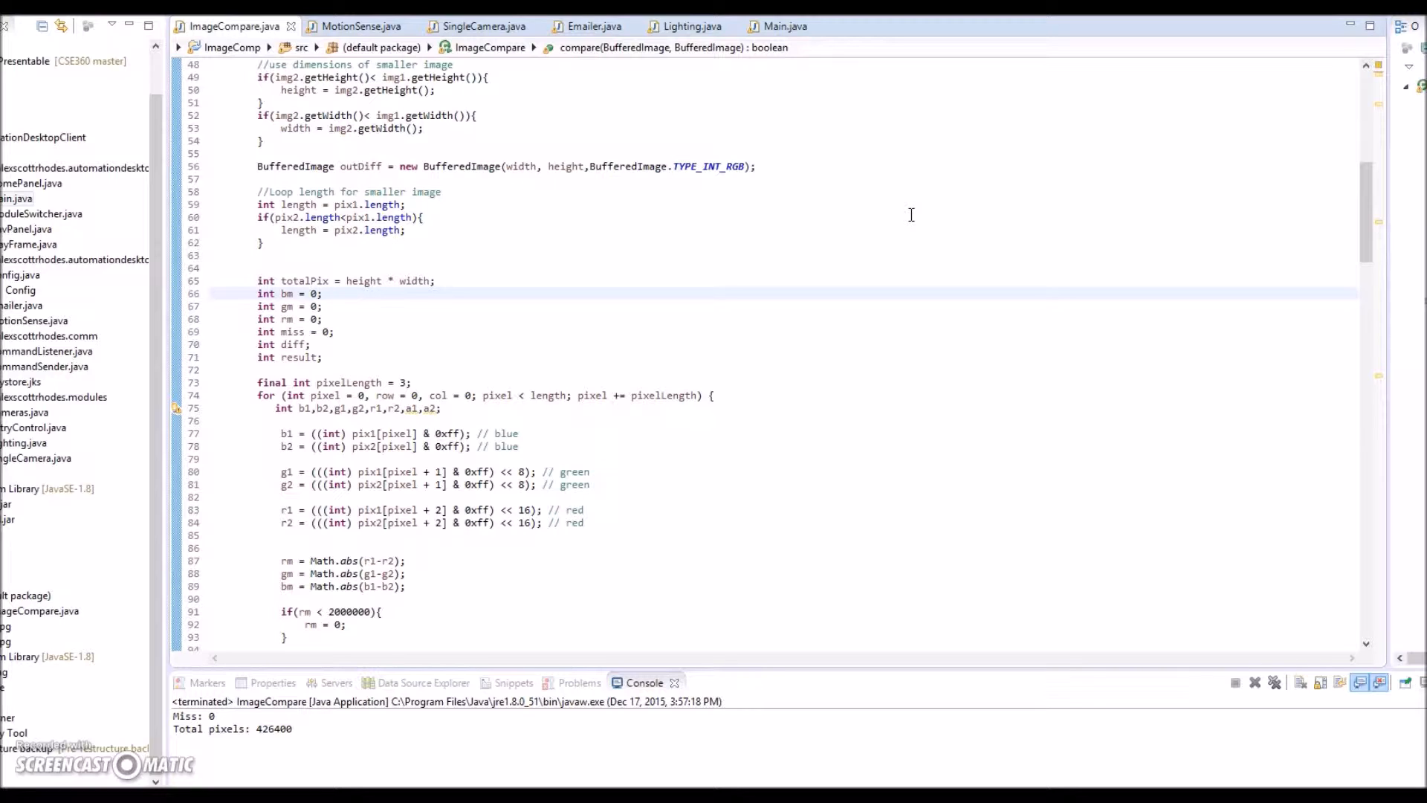
Scroll down through the ImageCompare source to review the difference-image code
click(321, 293)
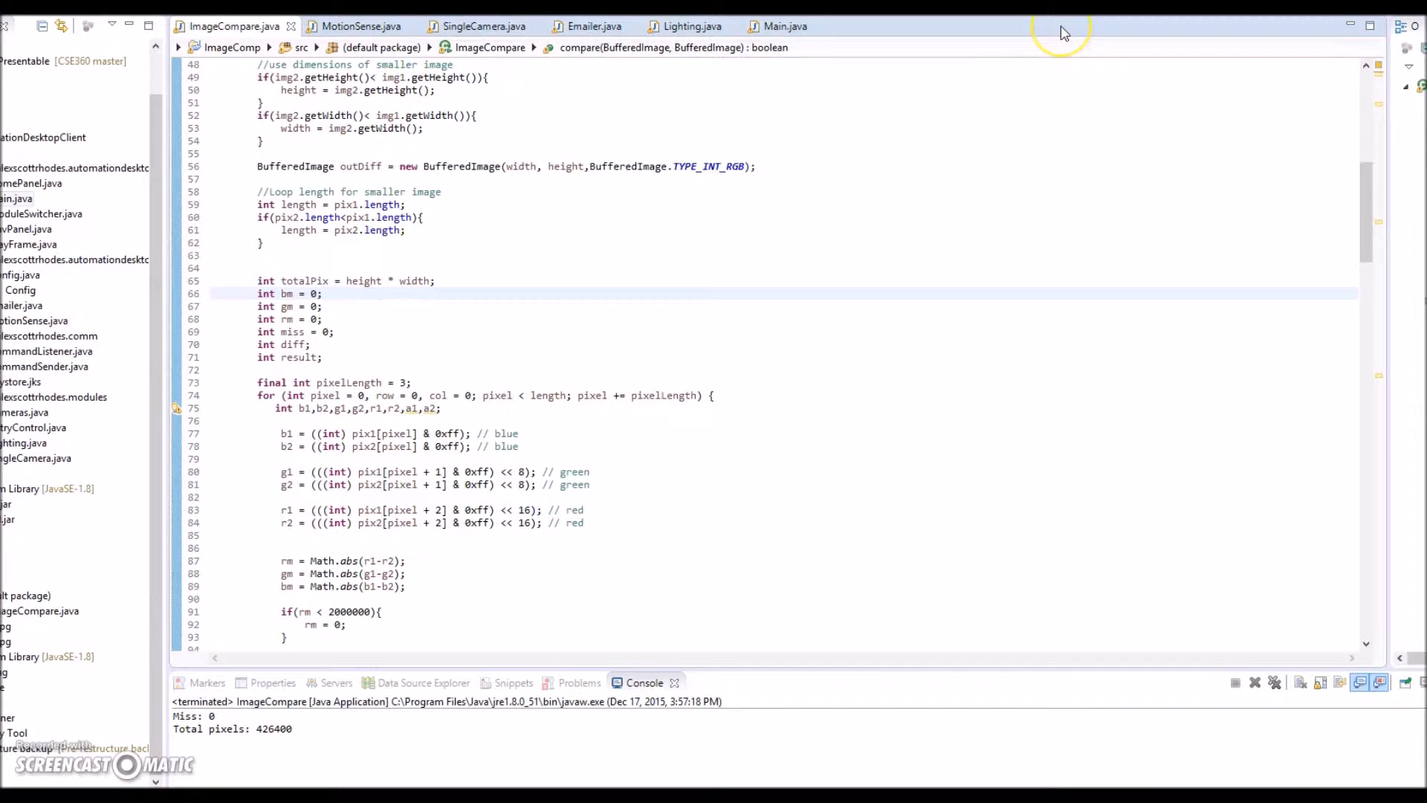
mouse_move(610, 293)
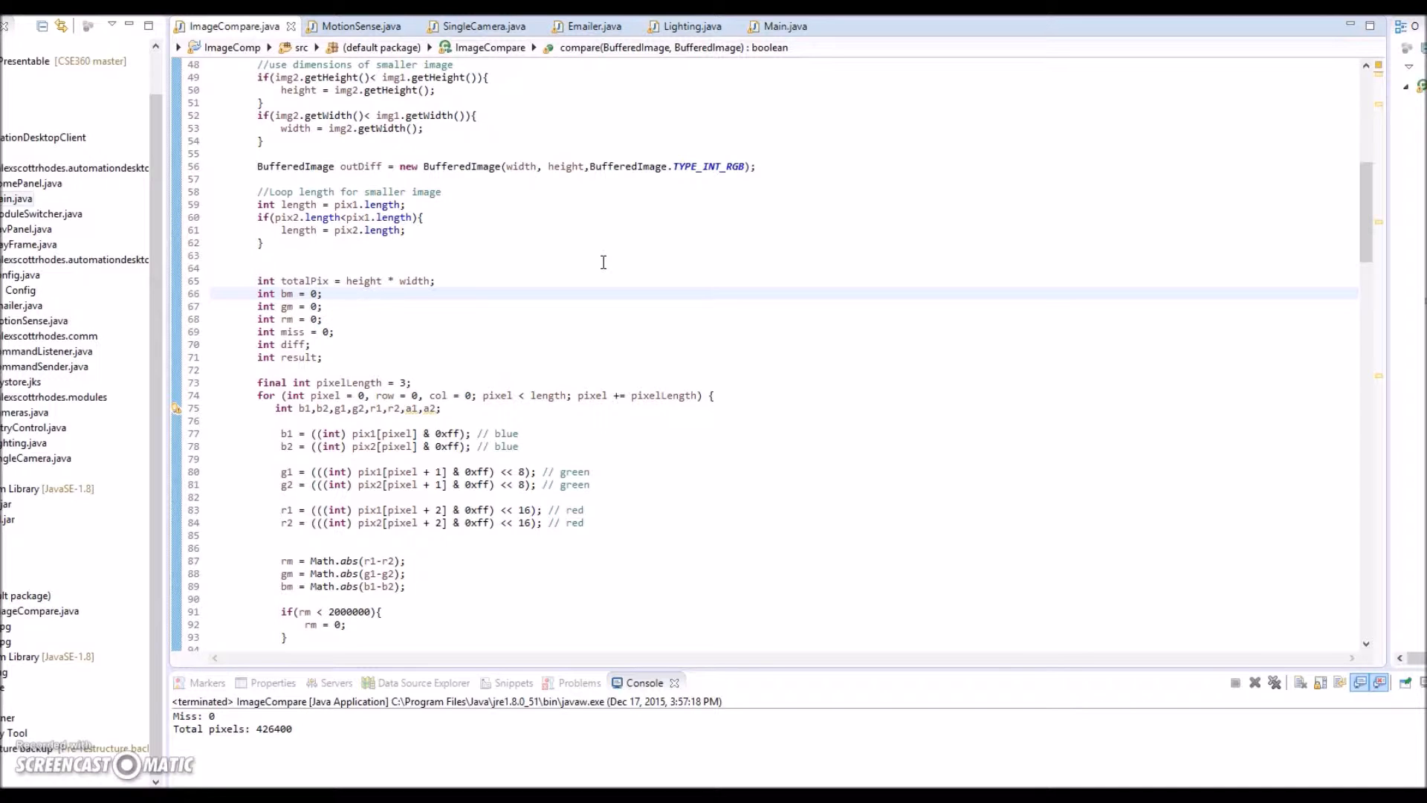
mouse_move(637, 243)
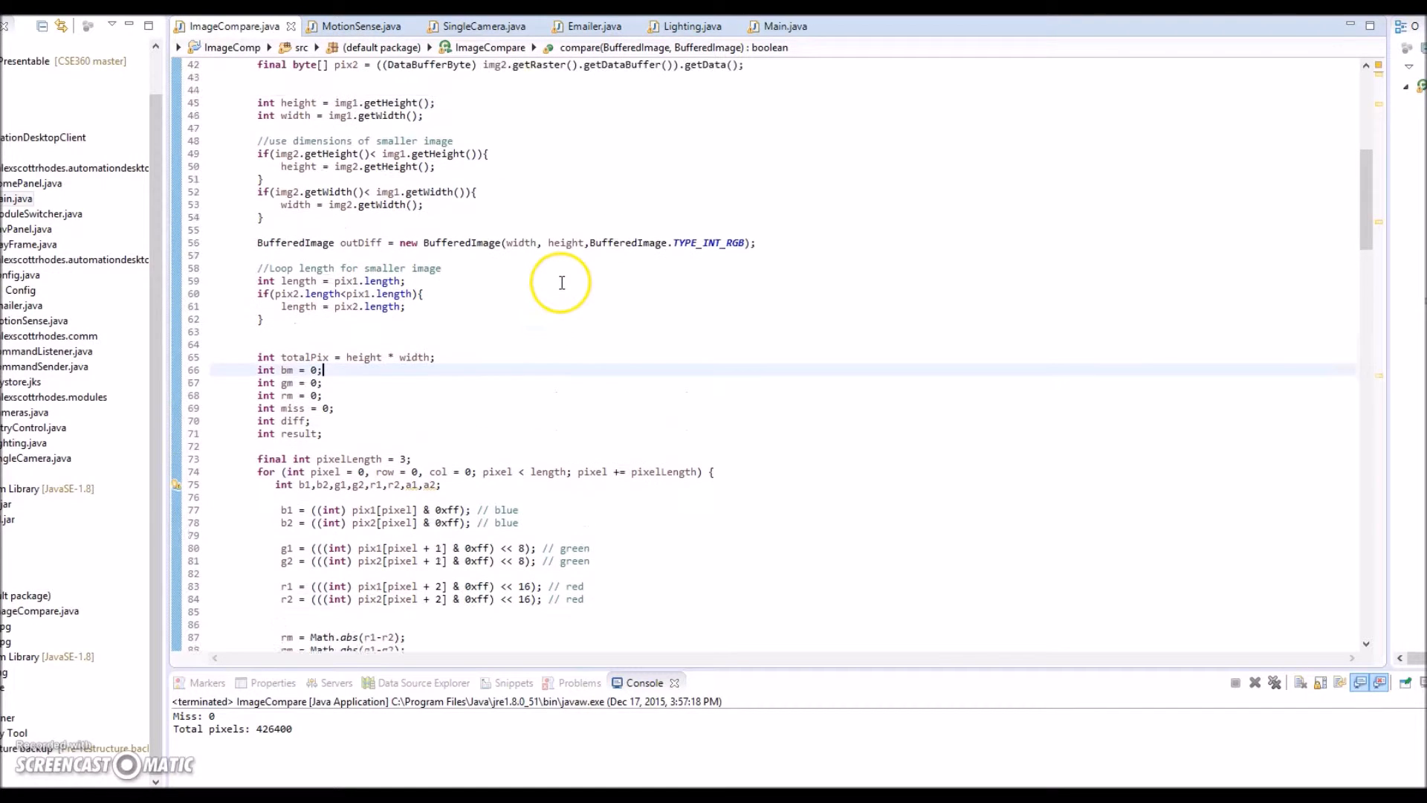
scroll(down, 3)
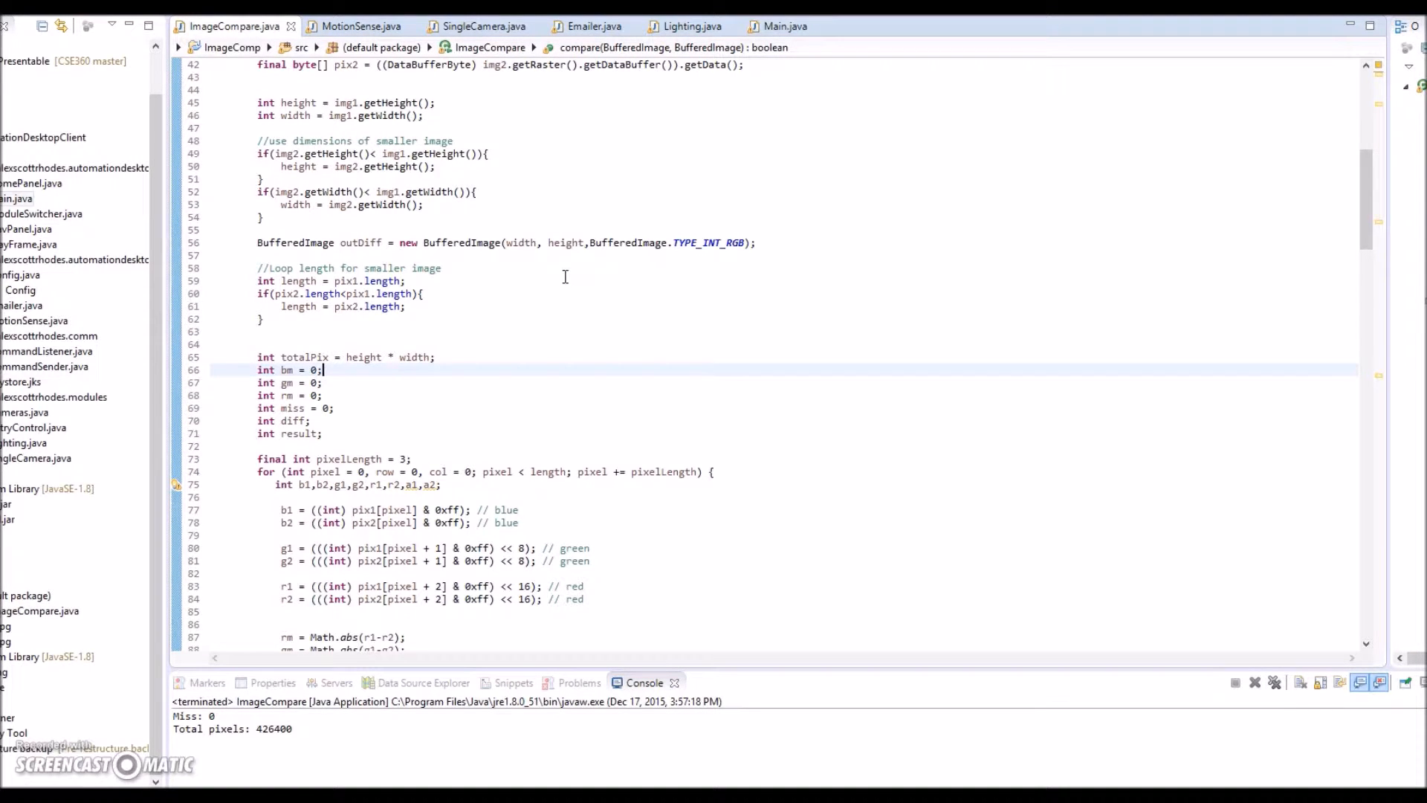
mouse_move(528, 349)
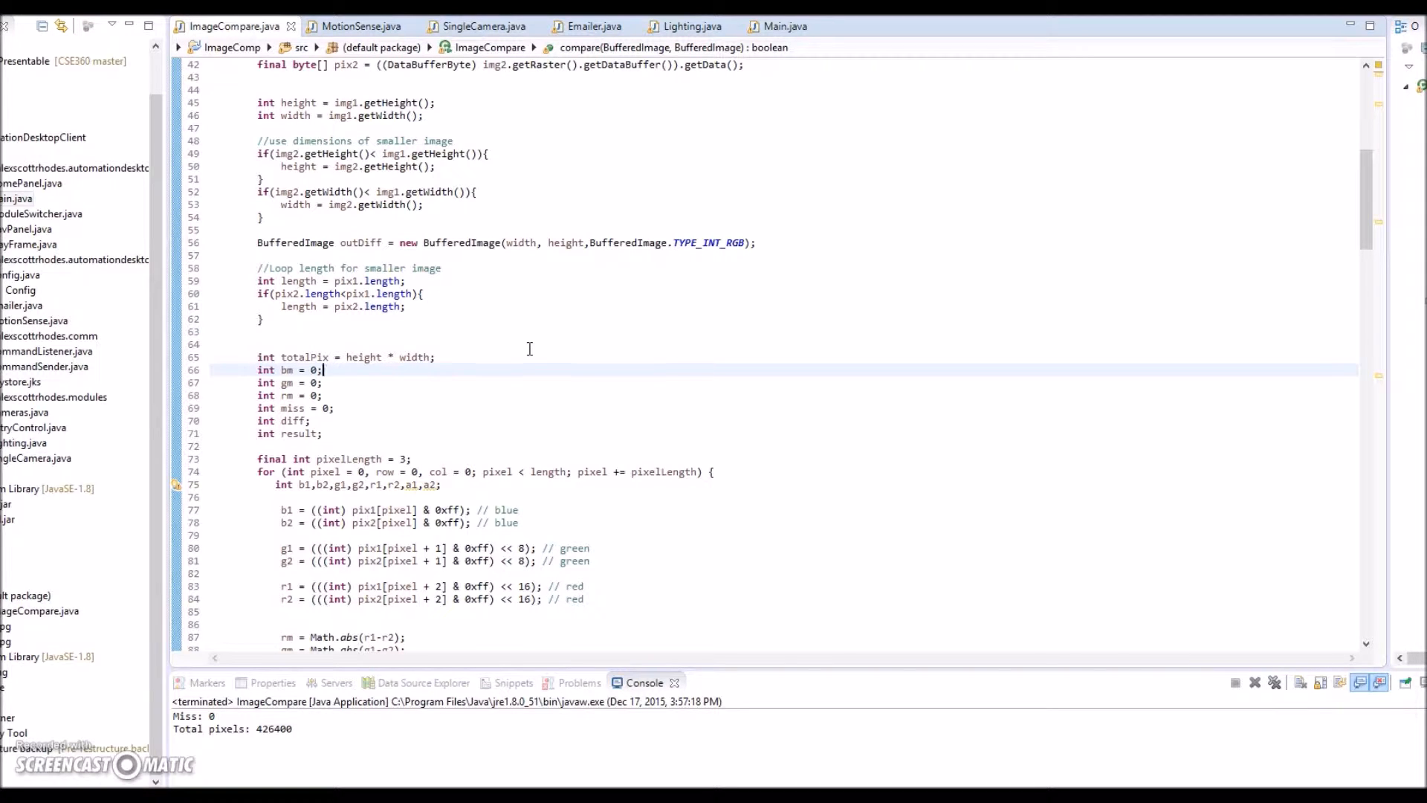
mouse_move(642, 353)
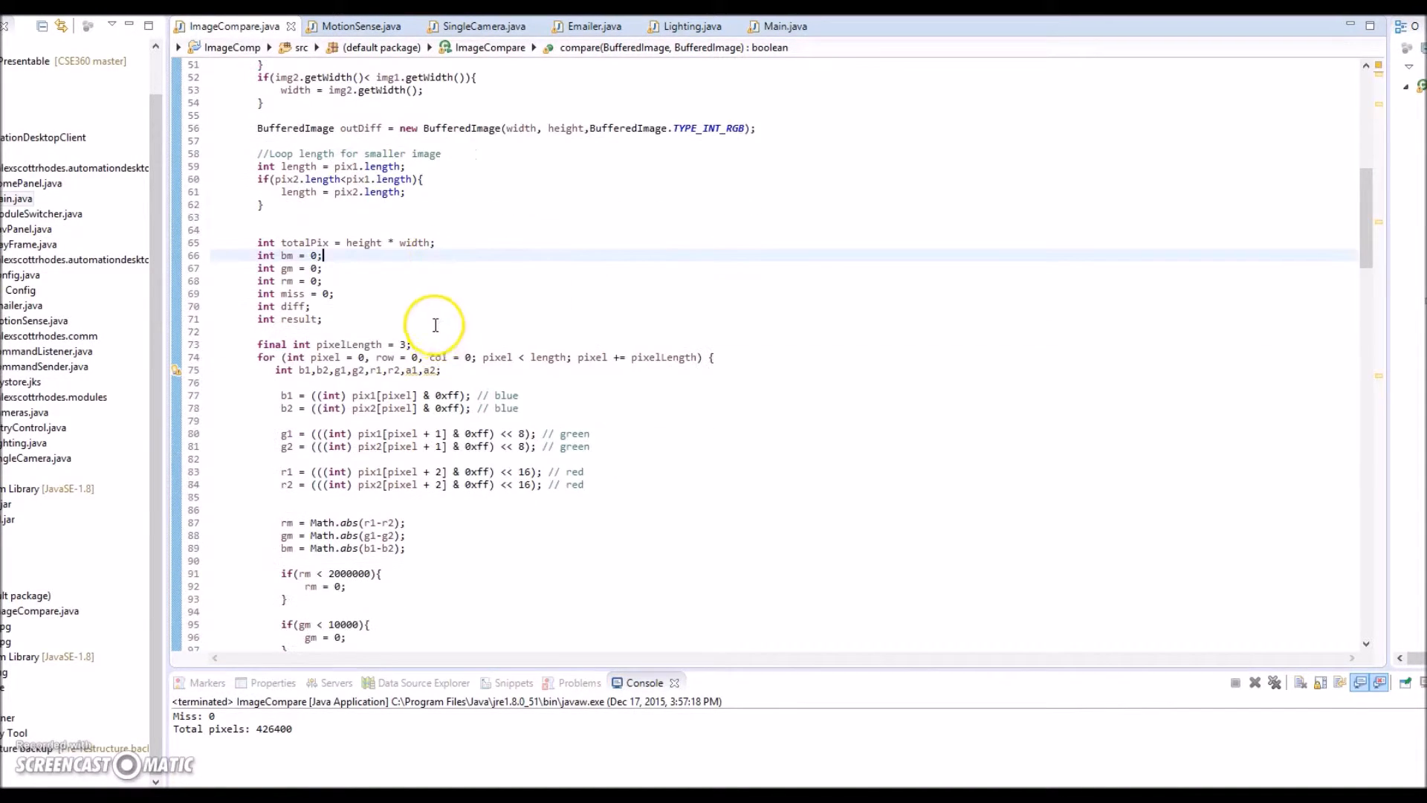
scroll(down, 3)
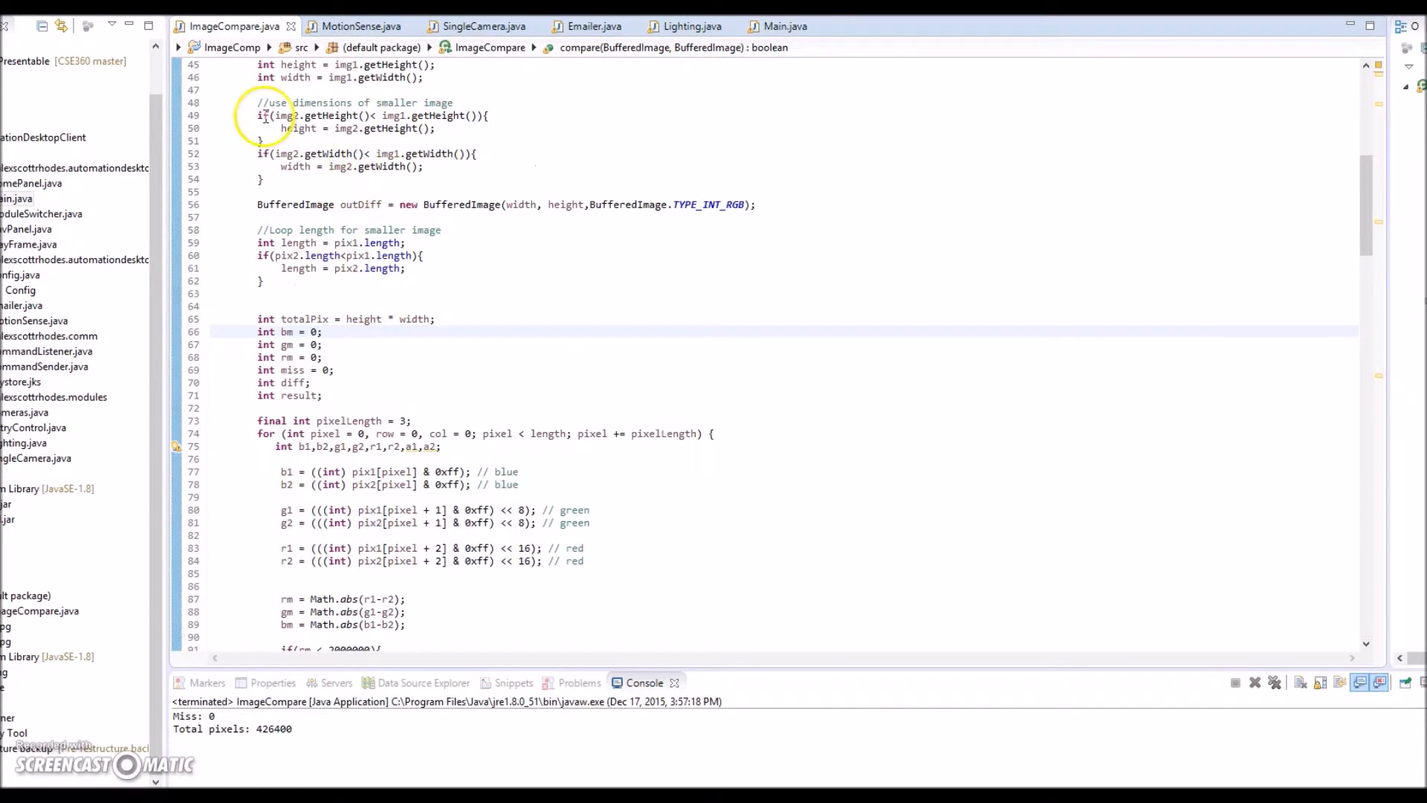
mouse_move(496, 312)
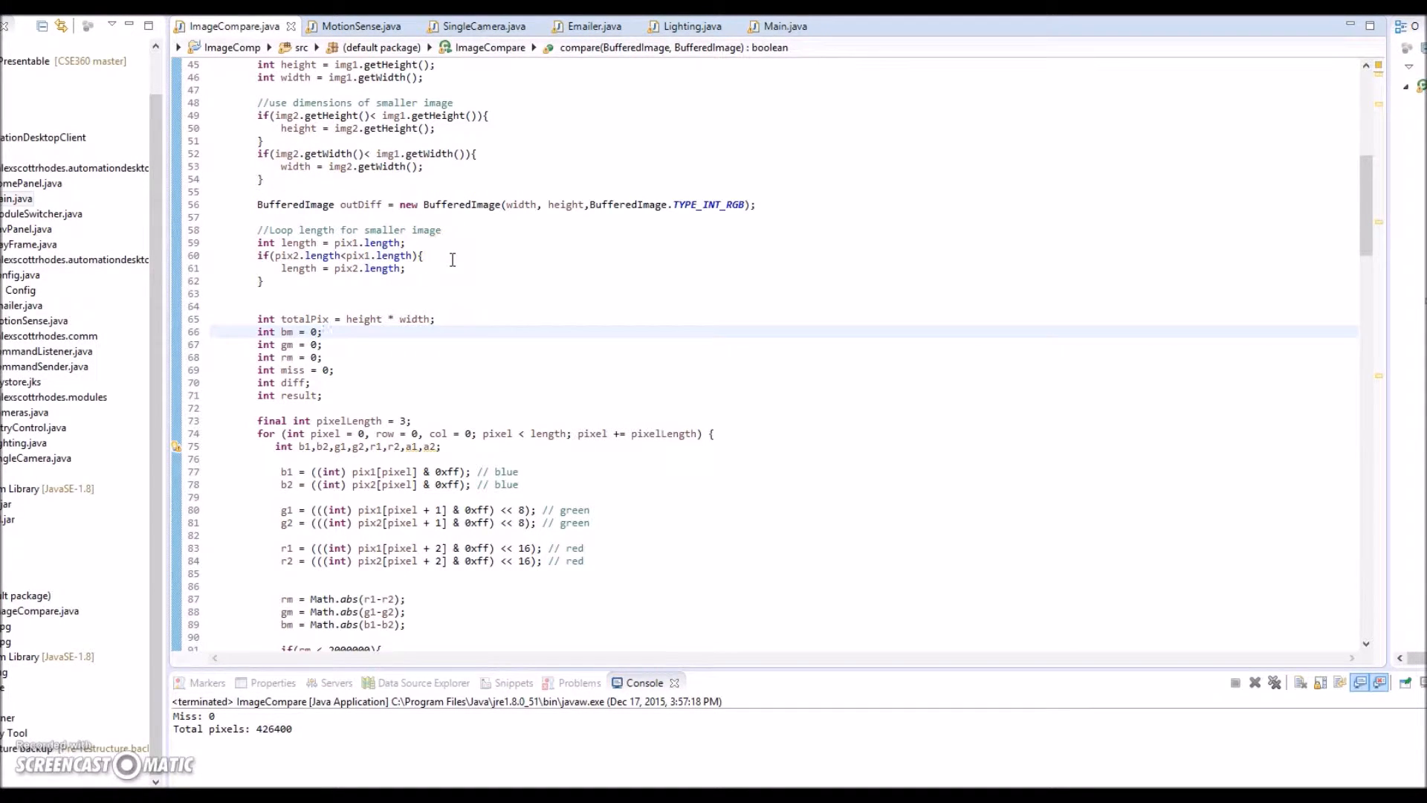
mouse_move(462, 263)
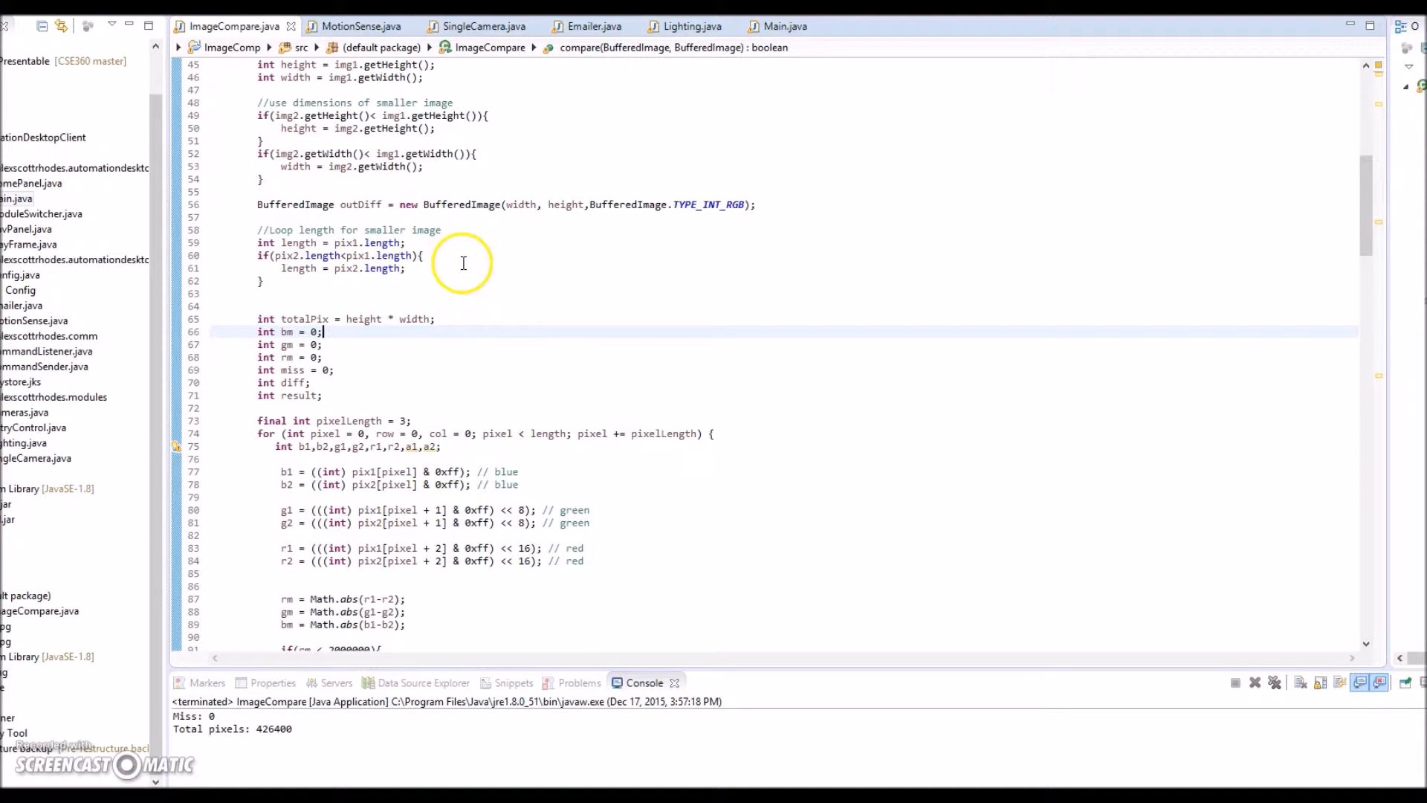
mouse_move(475, 326)
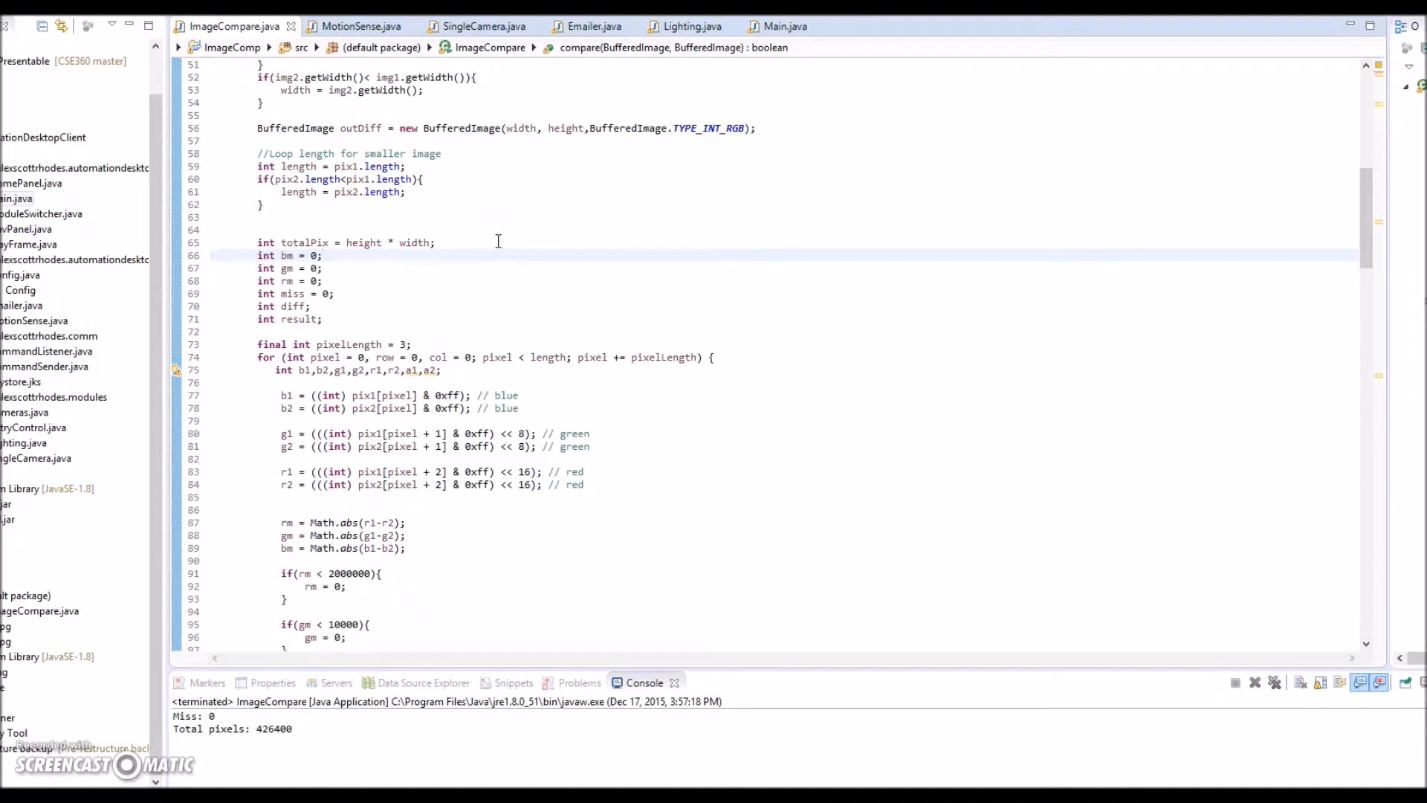
mouse_move(502, 211)
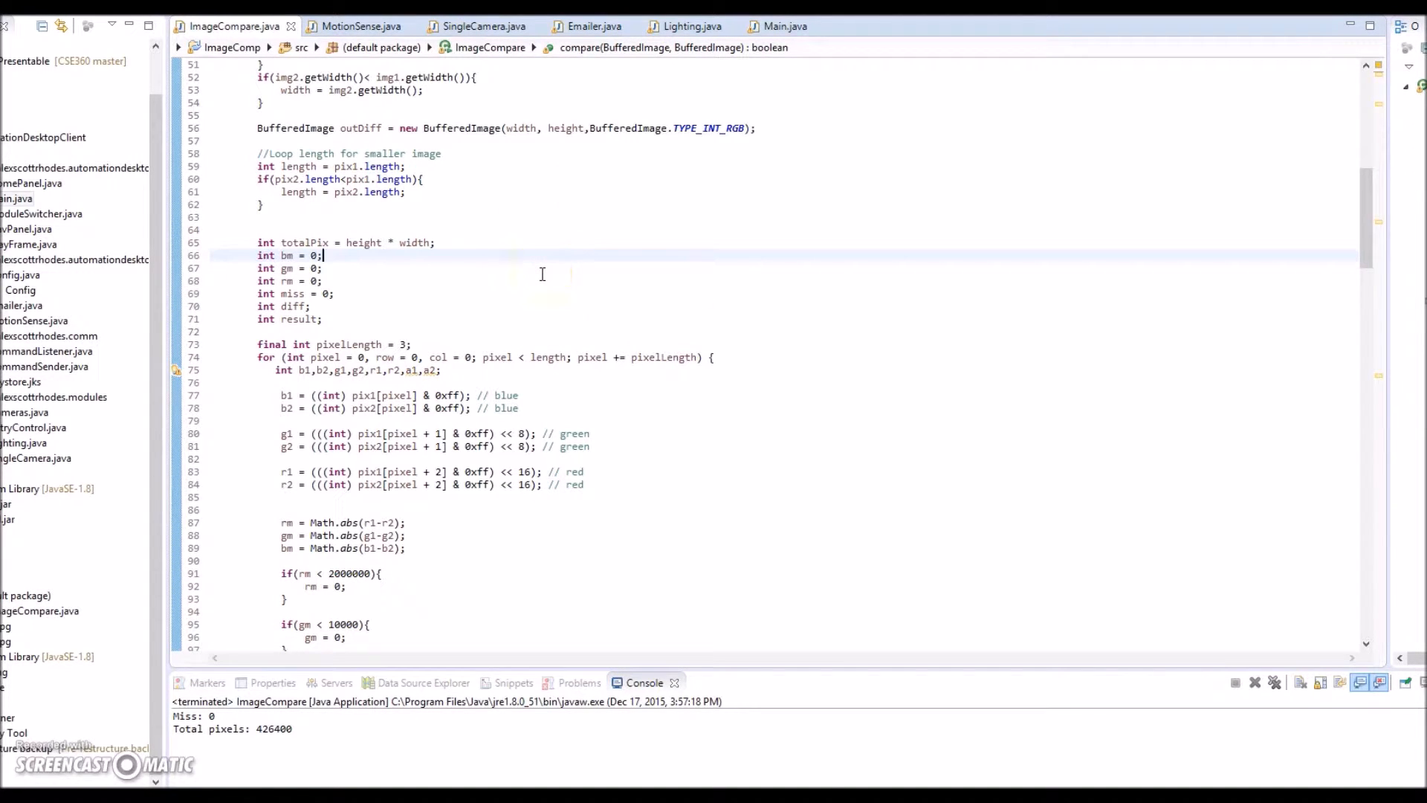
mouse_move(564, 229)
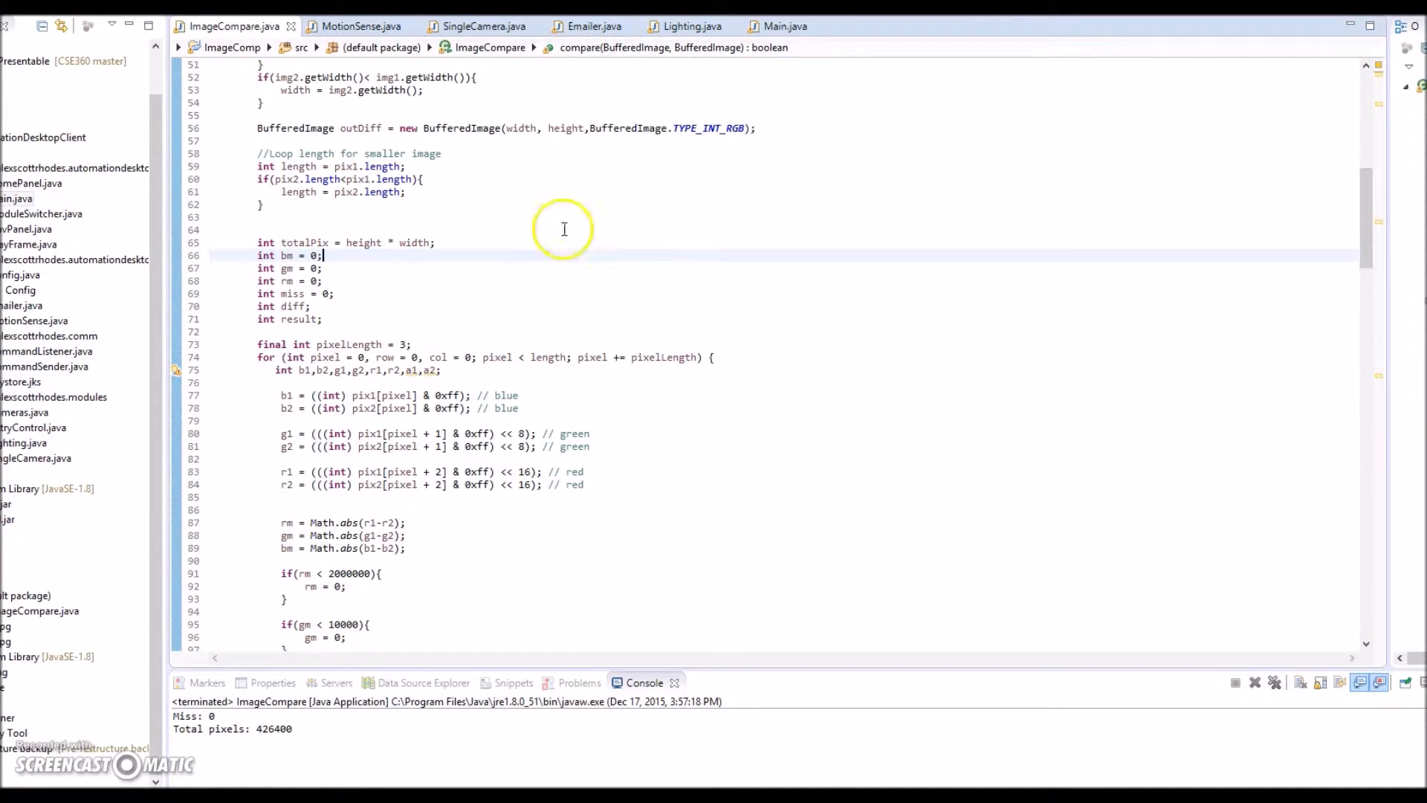
scroll(down, 3)
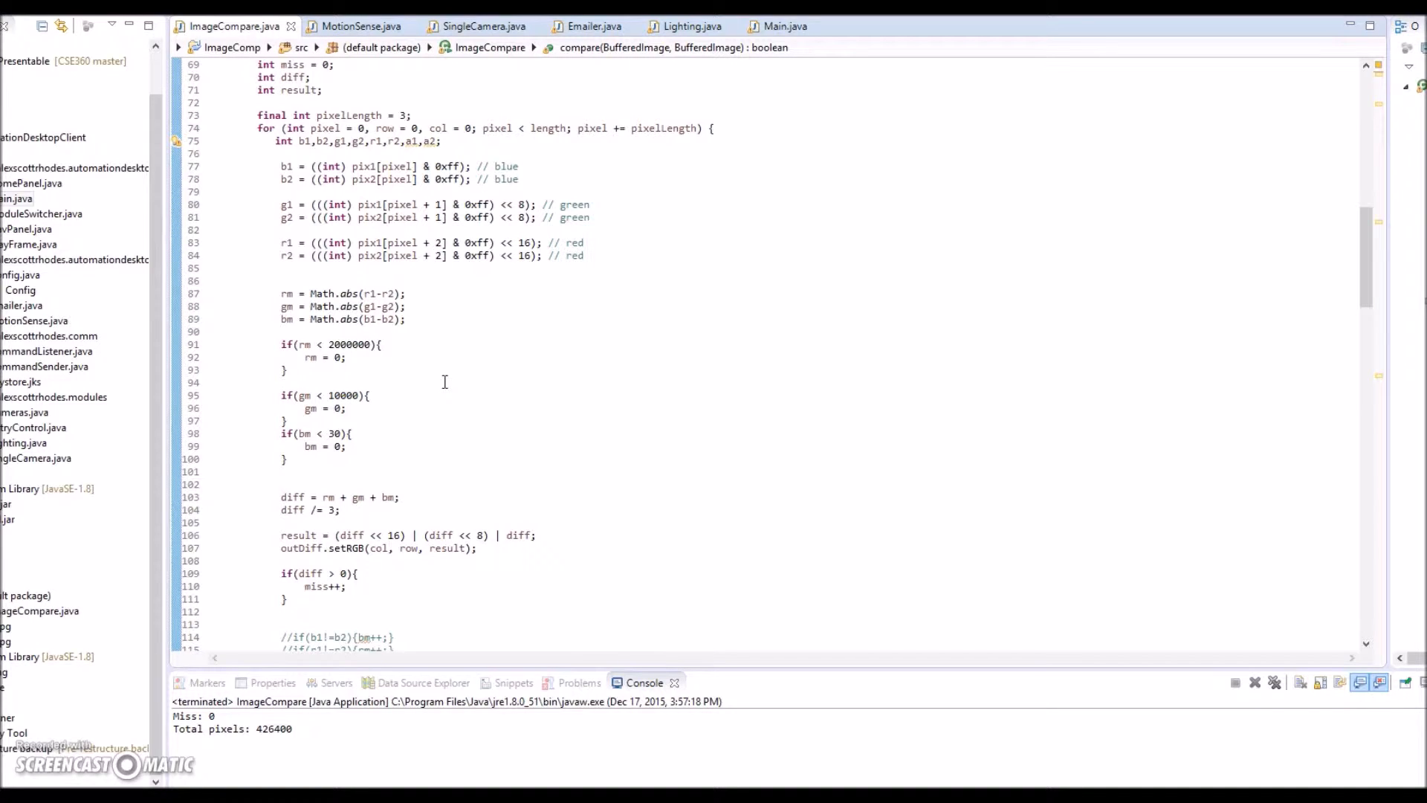
mouse_move(446, 380)
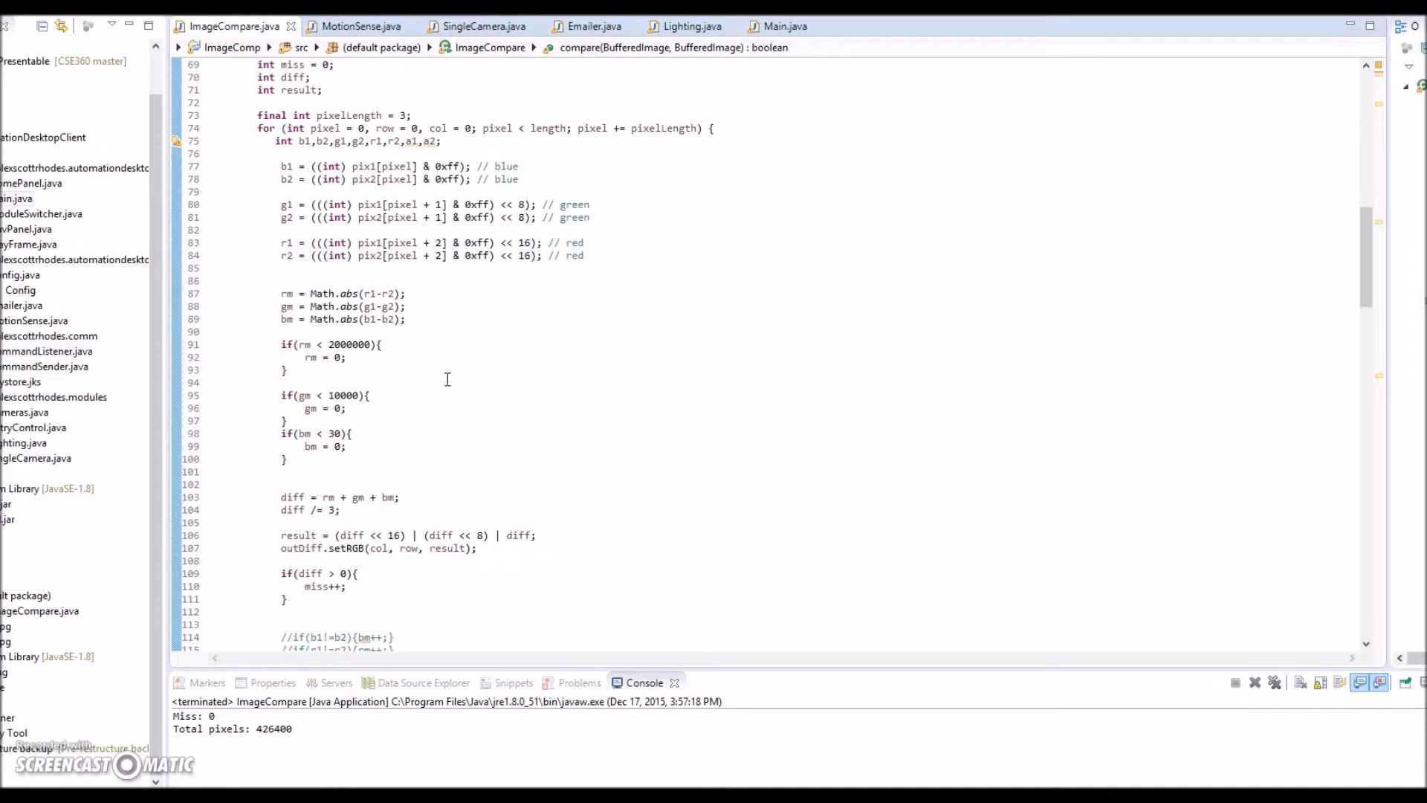
mouse_move(545, 374)
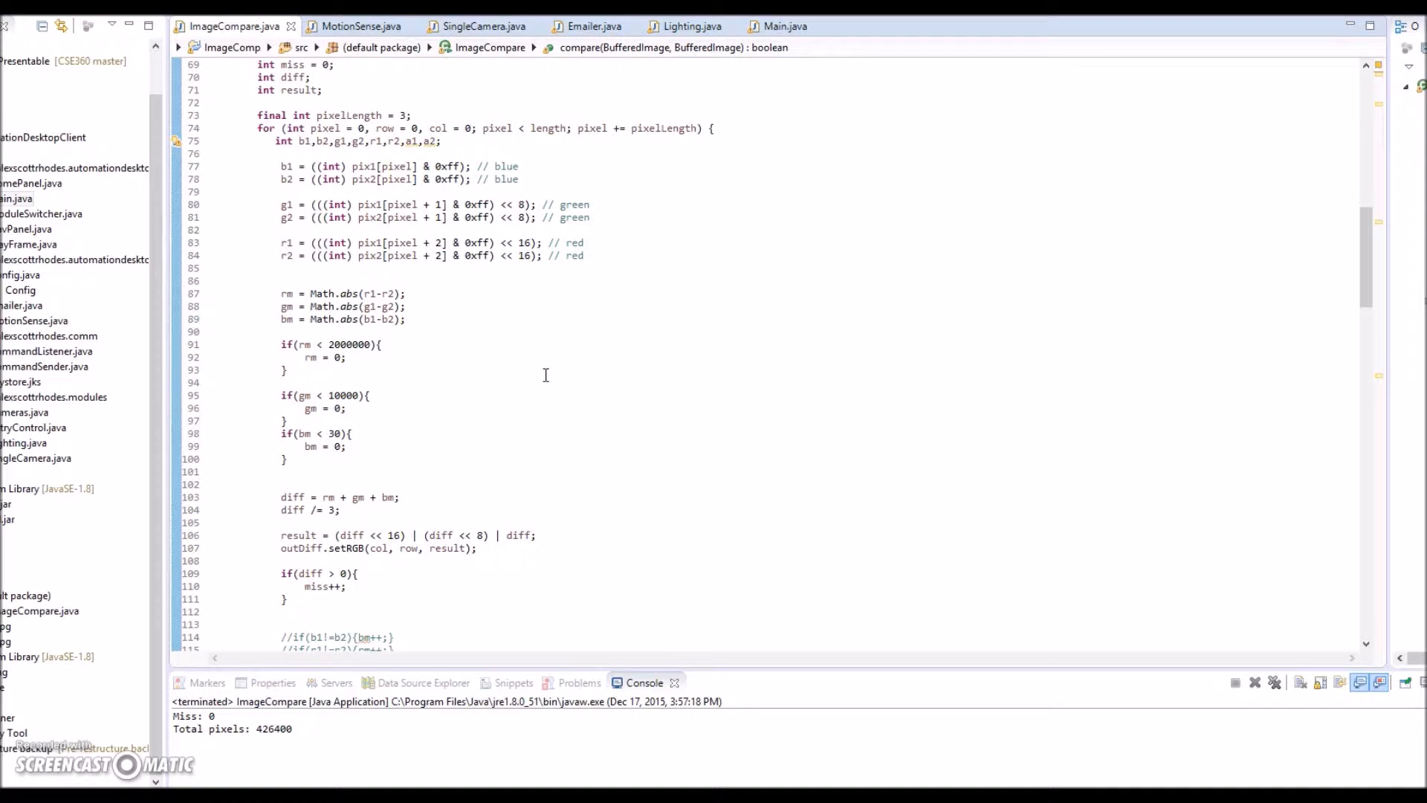
mouse_move(512, 360)
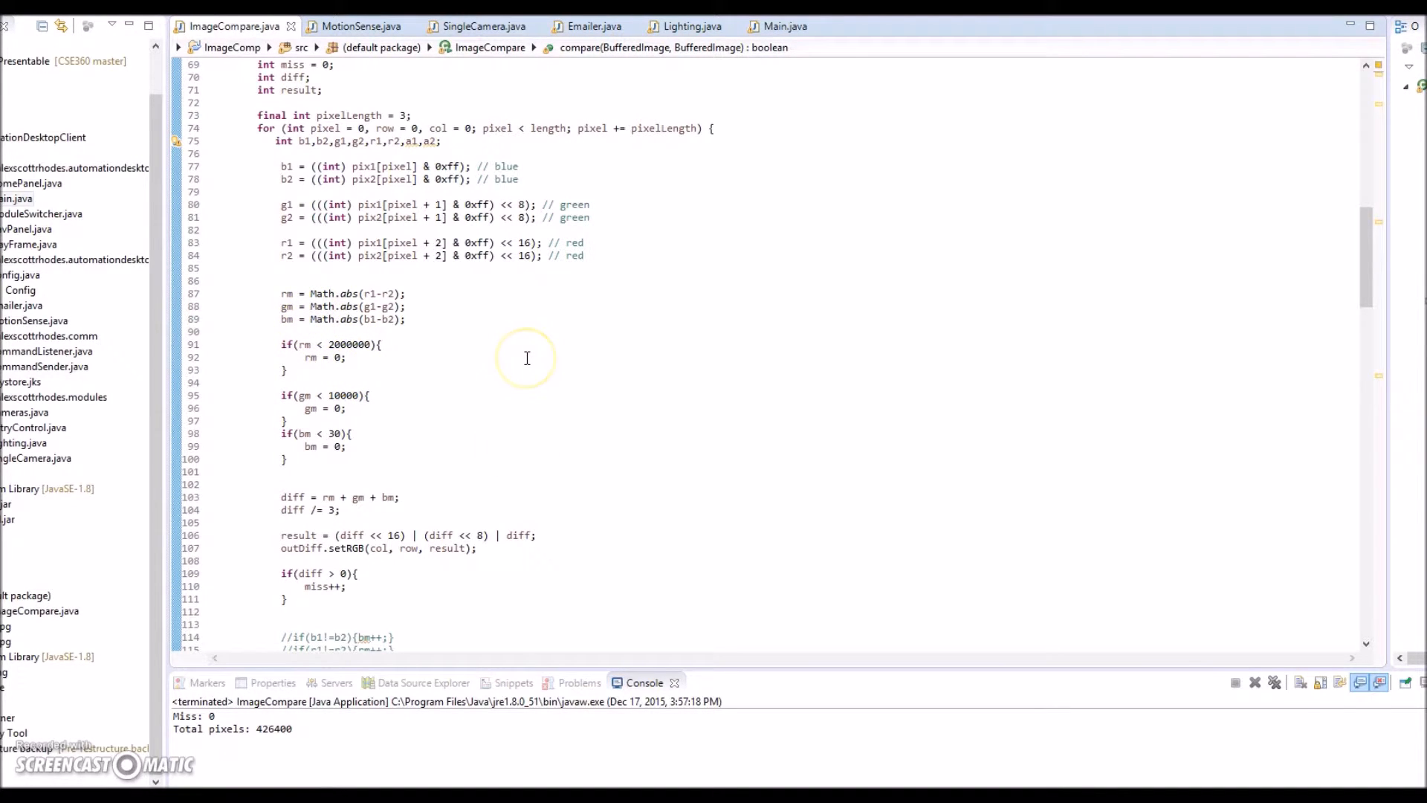
scroll(down, 3)
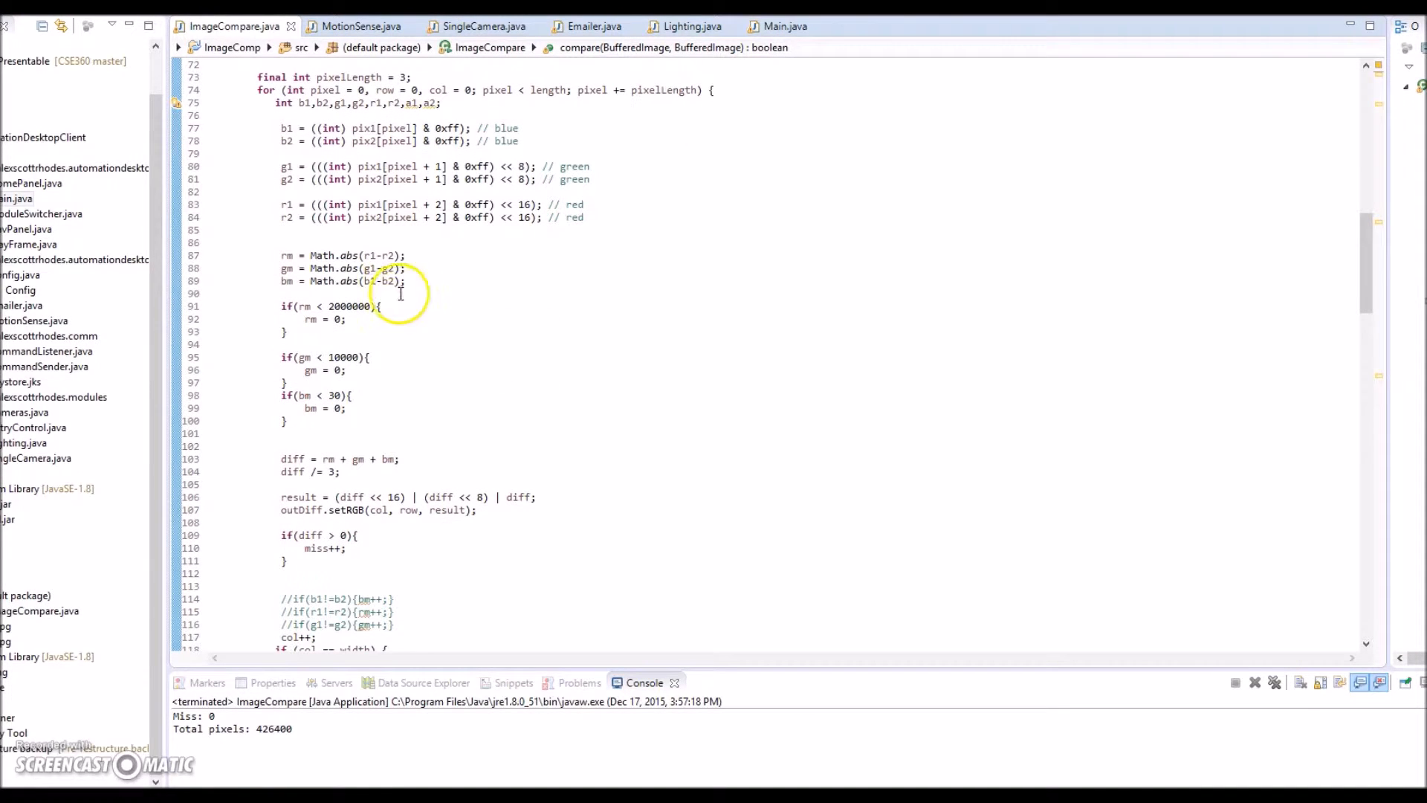
mouse_move(527, 394)
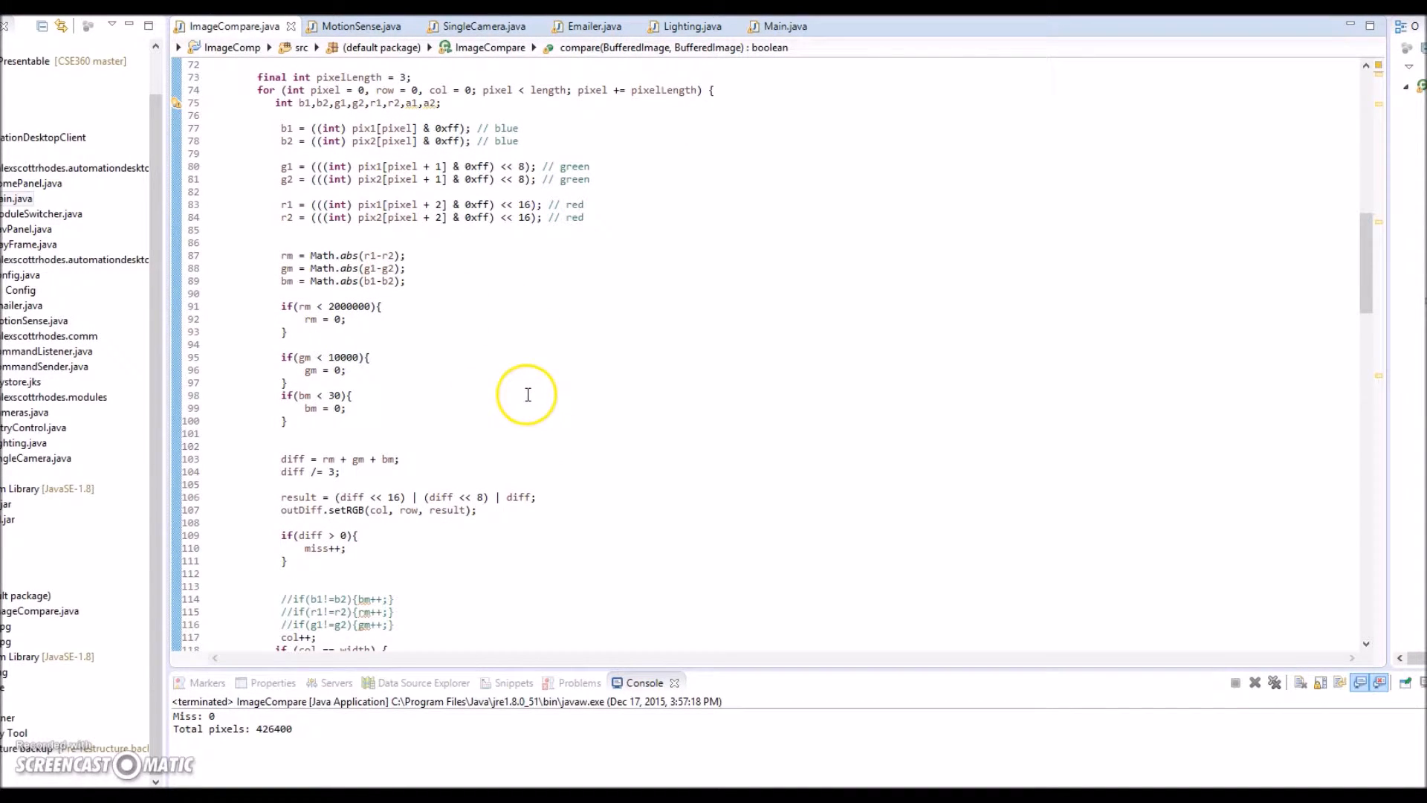
mouse_move(422, 450)
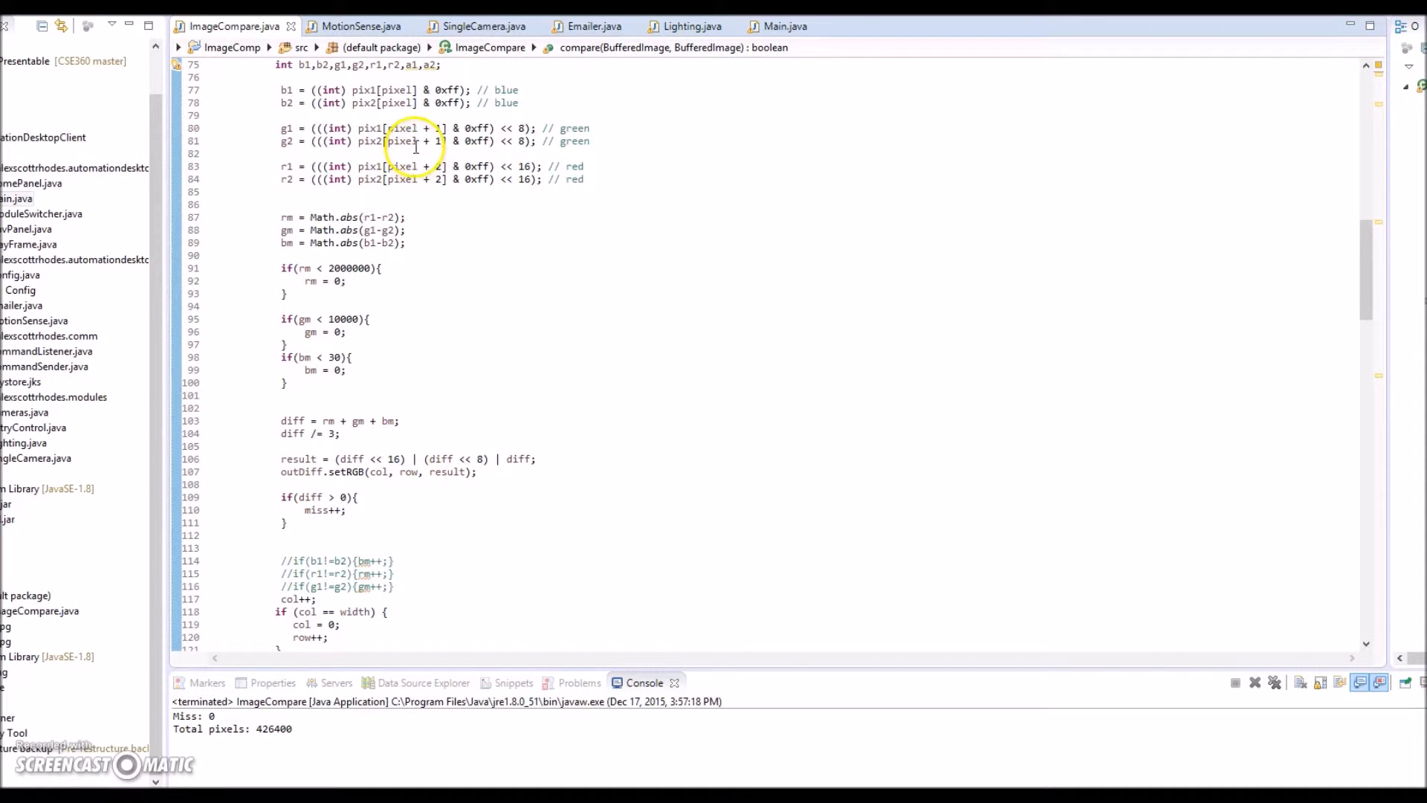
mouse_move(437, 404)
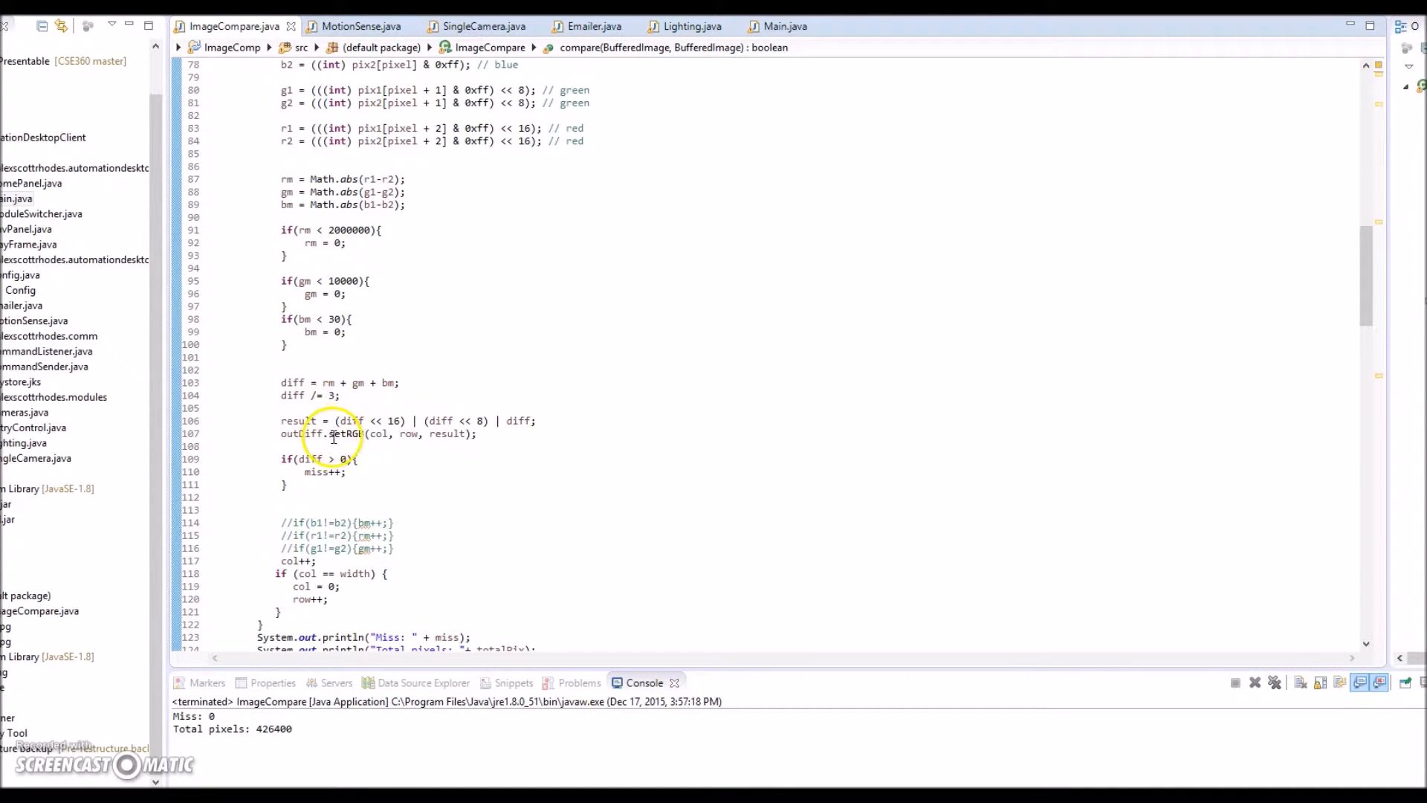
mouse_move(410, 460)
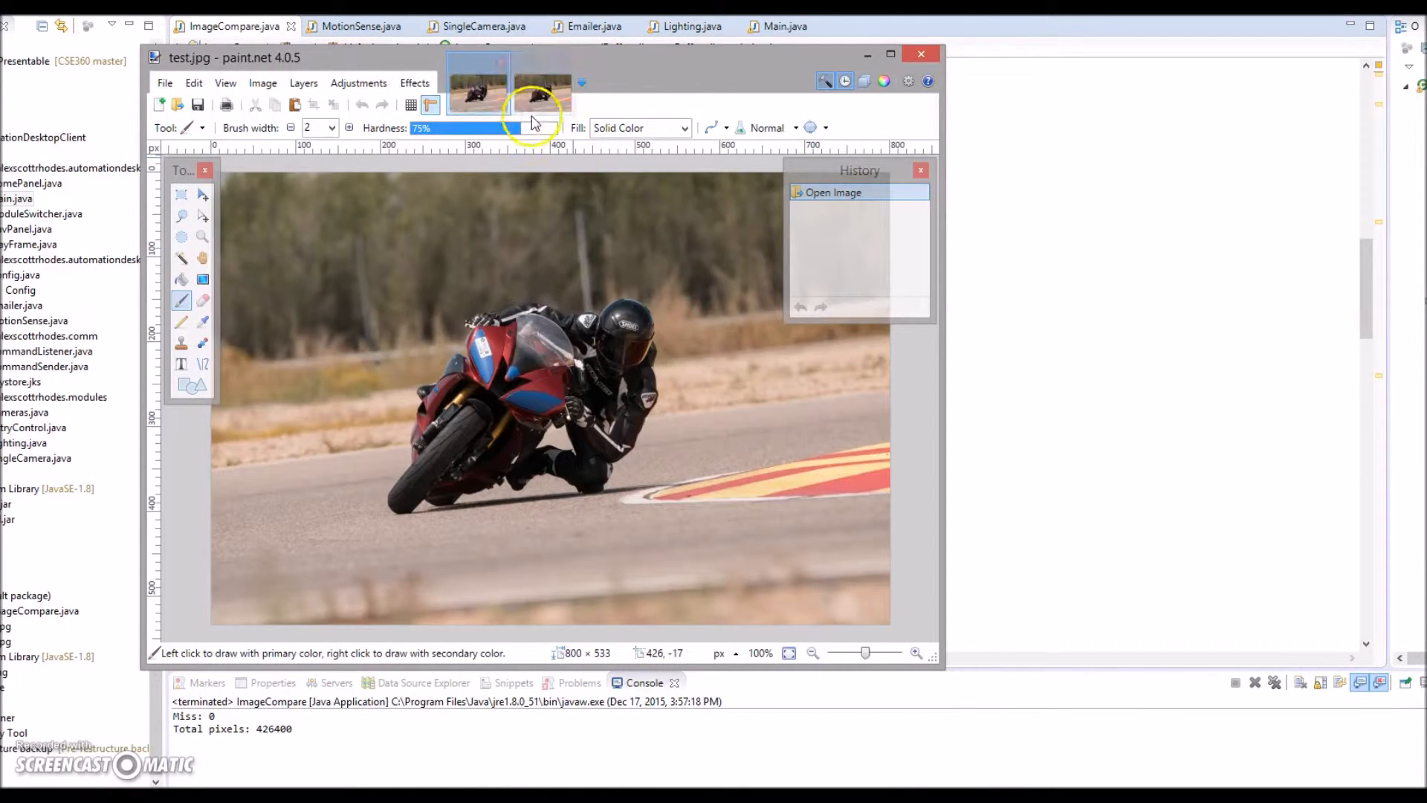
Paint a brush mark on the second motorcycle photo and save it as test2.jpg
click(478, 87)
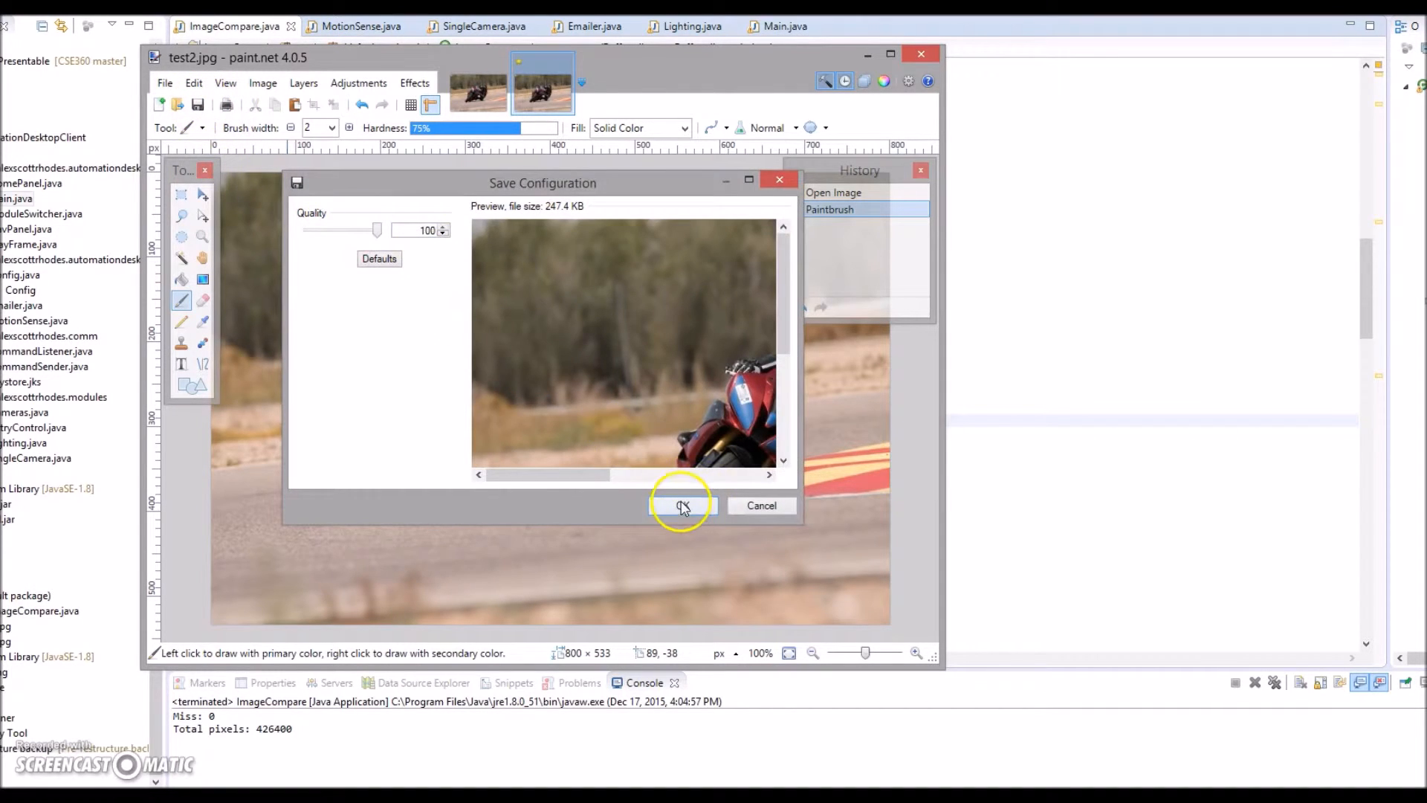
click(681, 505)
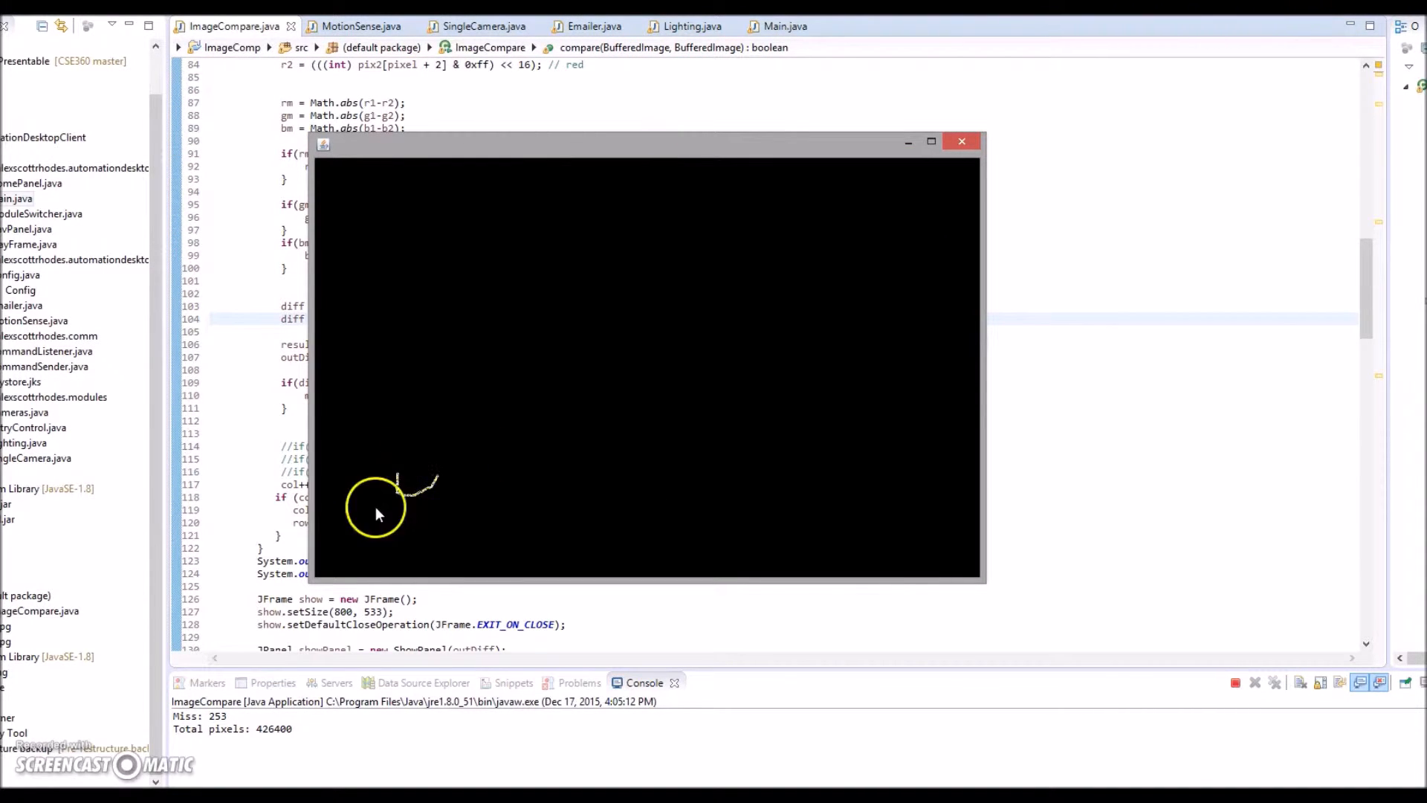
mouse_move(435, 499)
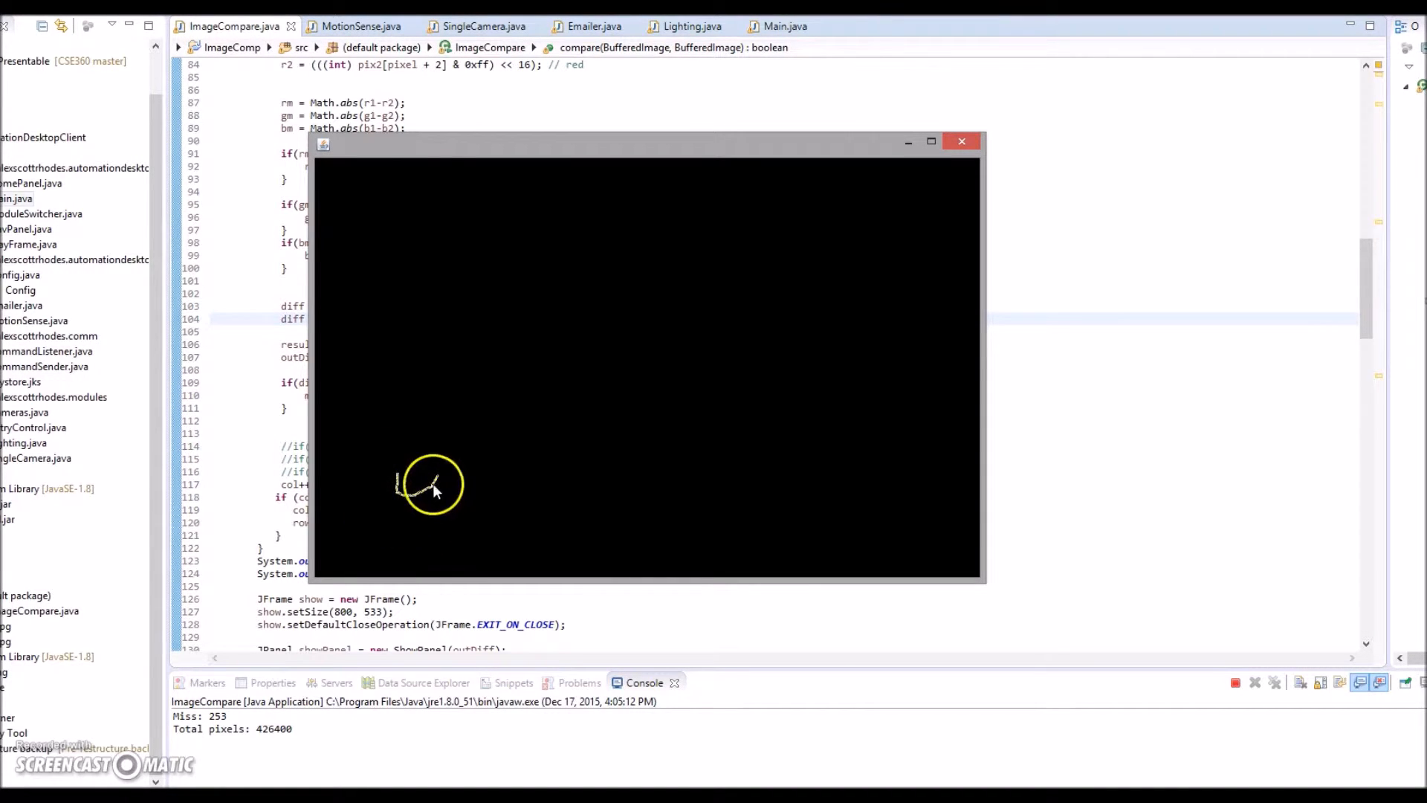
mouse_move(450, 556)
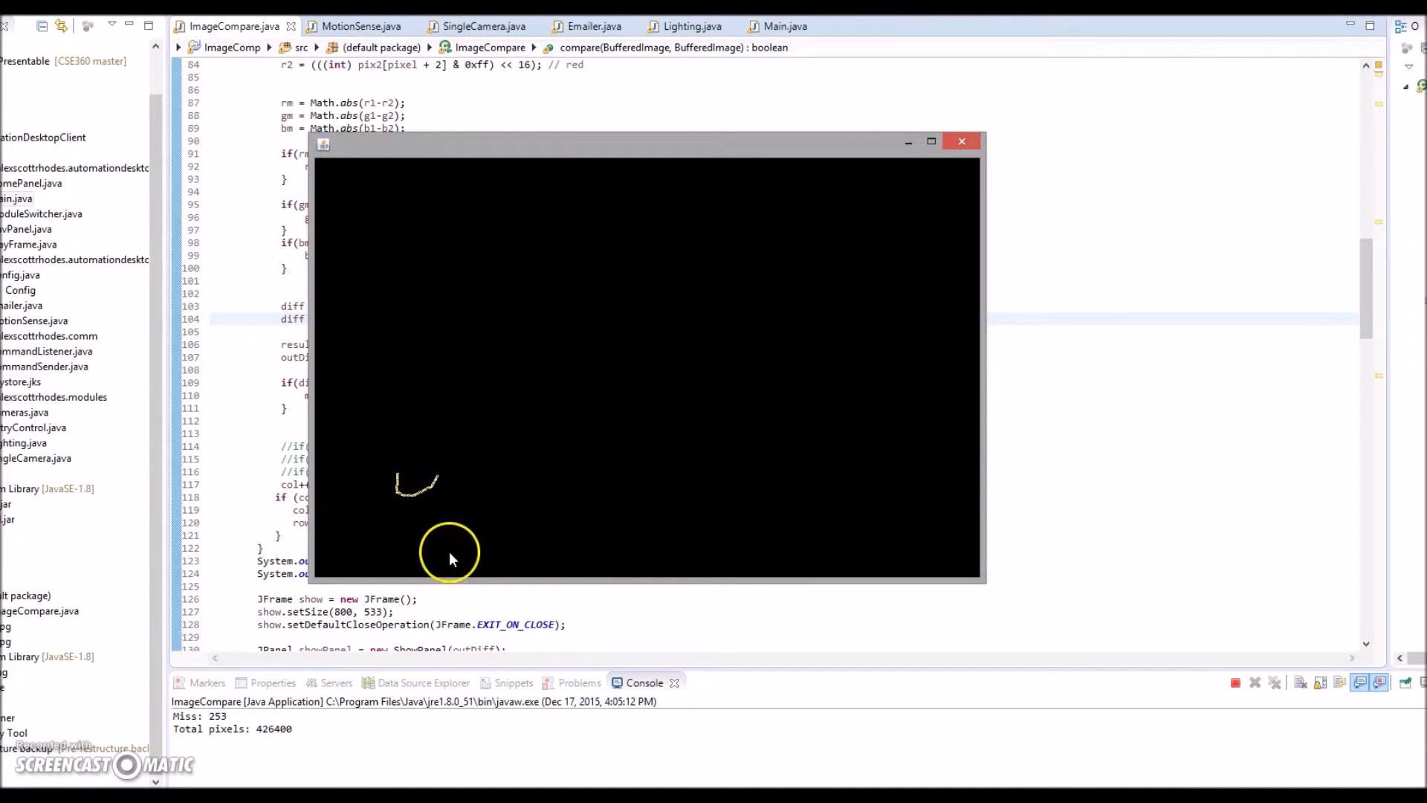
mouse_move(776, 198)
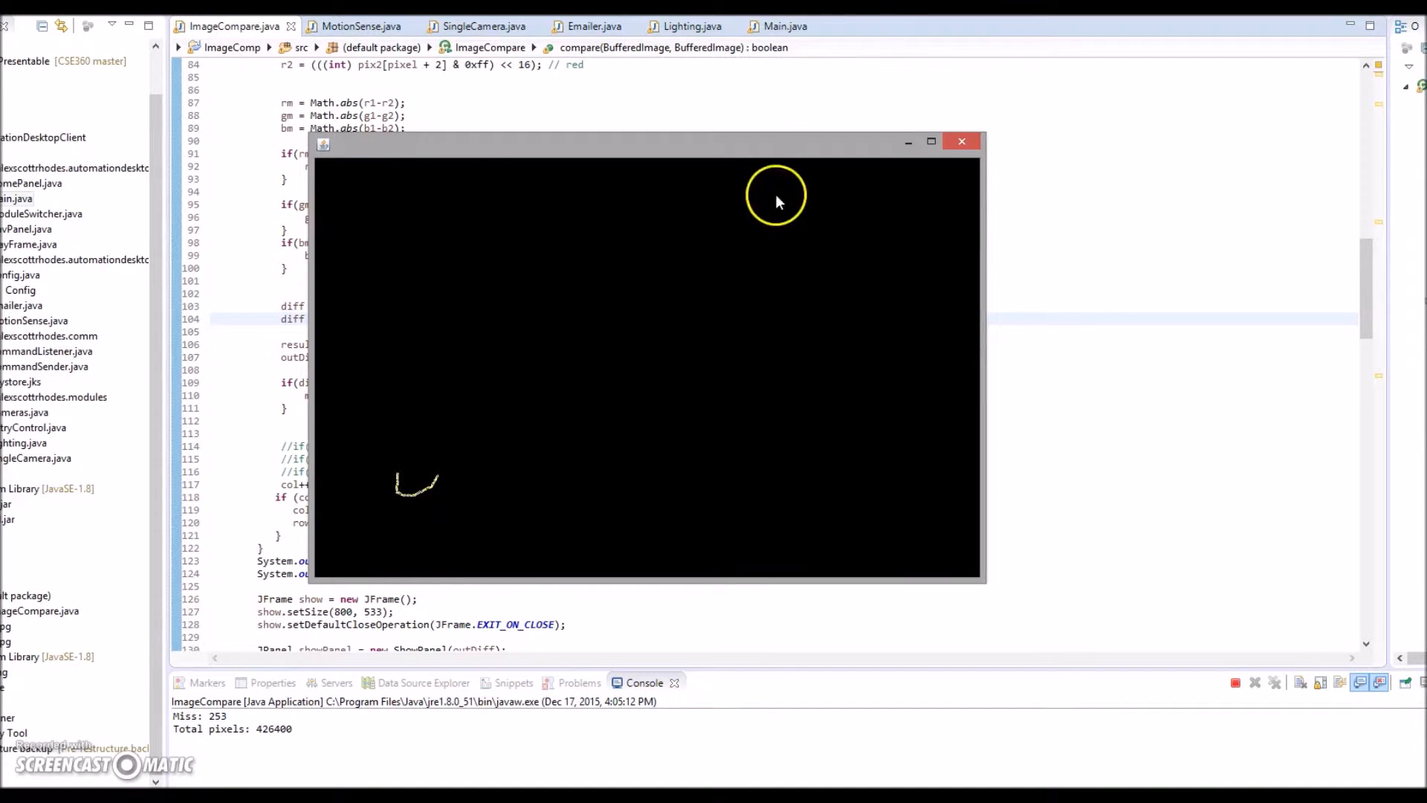
Close the difference-image window so the run ends with 253 misses and the total pixel count
drag(646, 141, 579, 110)
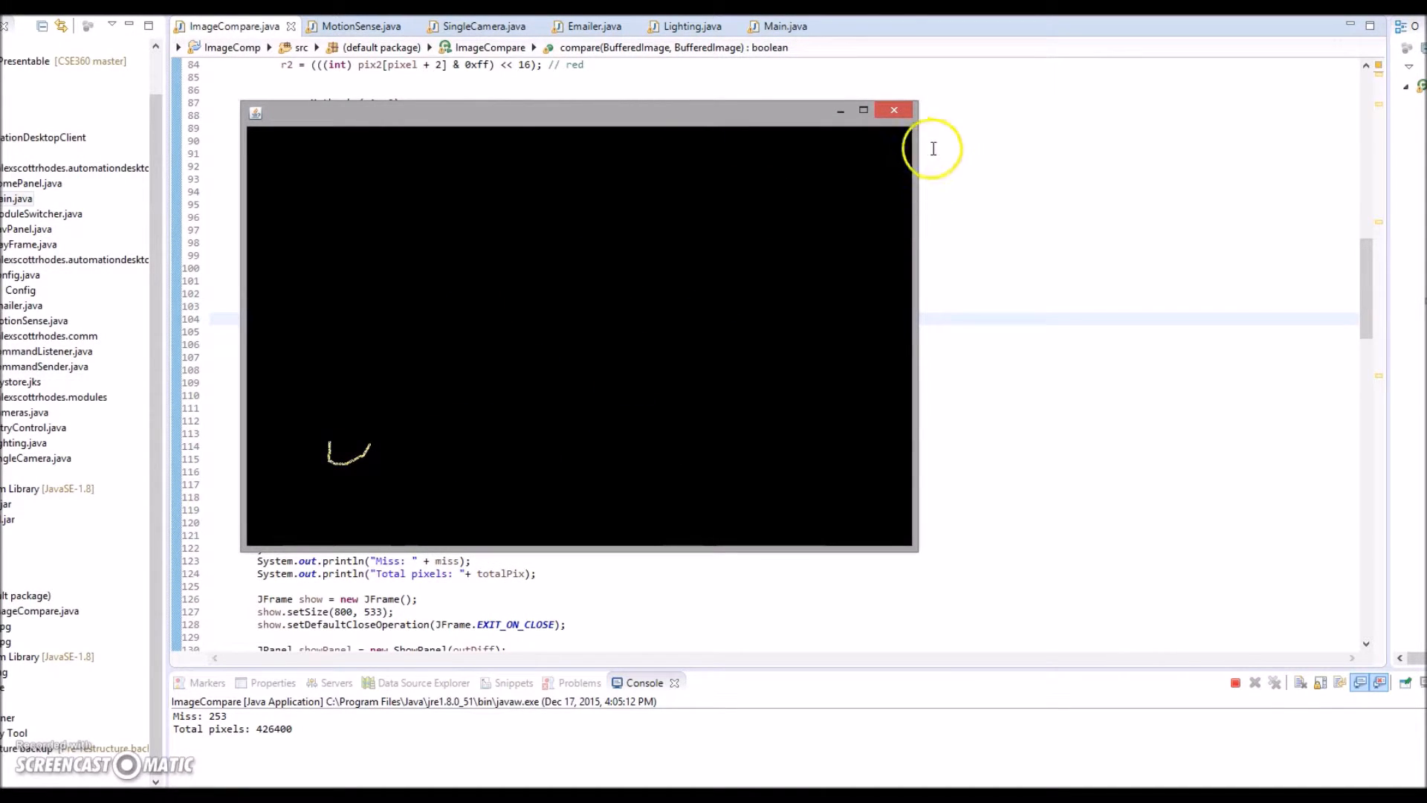
mouse_move(893, 110)
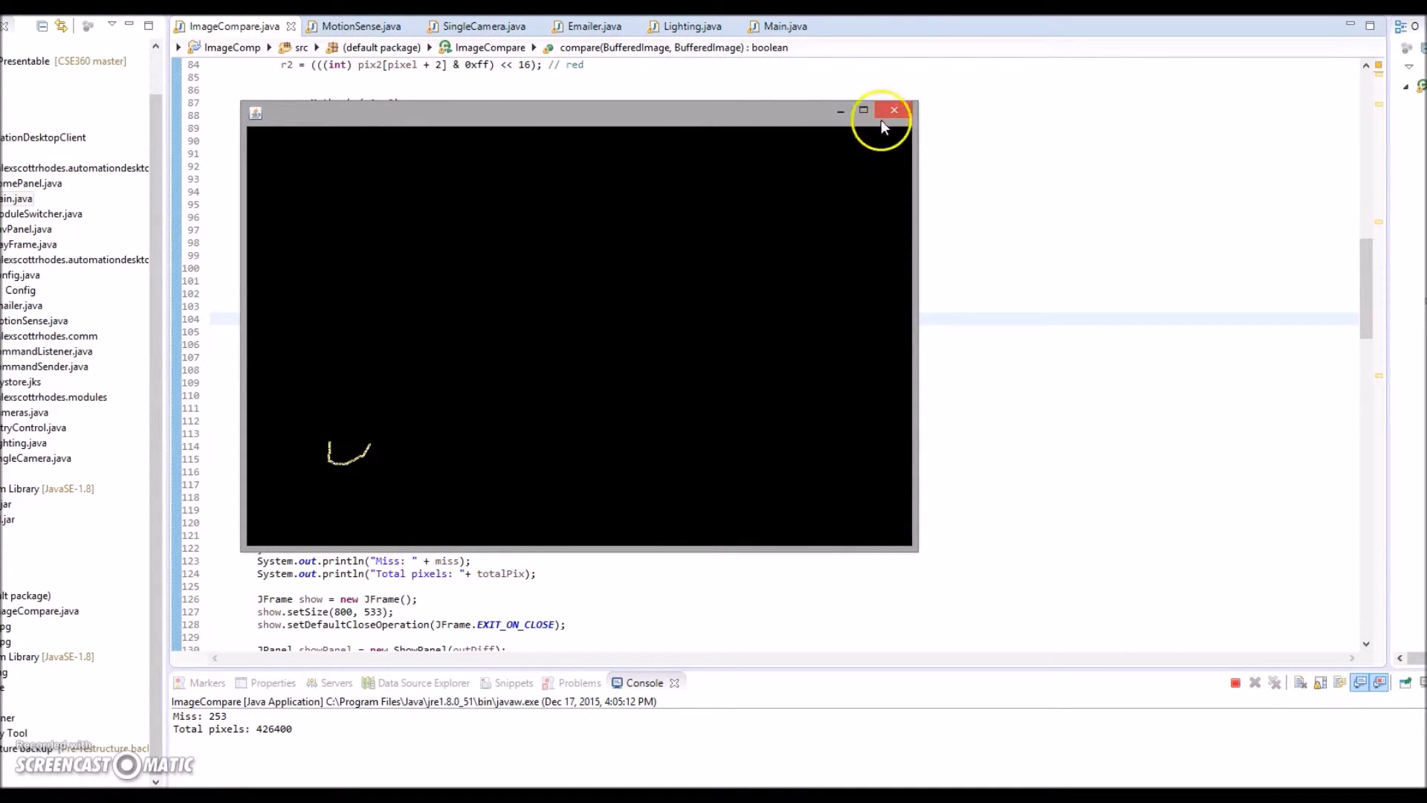
click(893, 110)
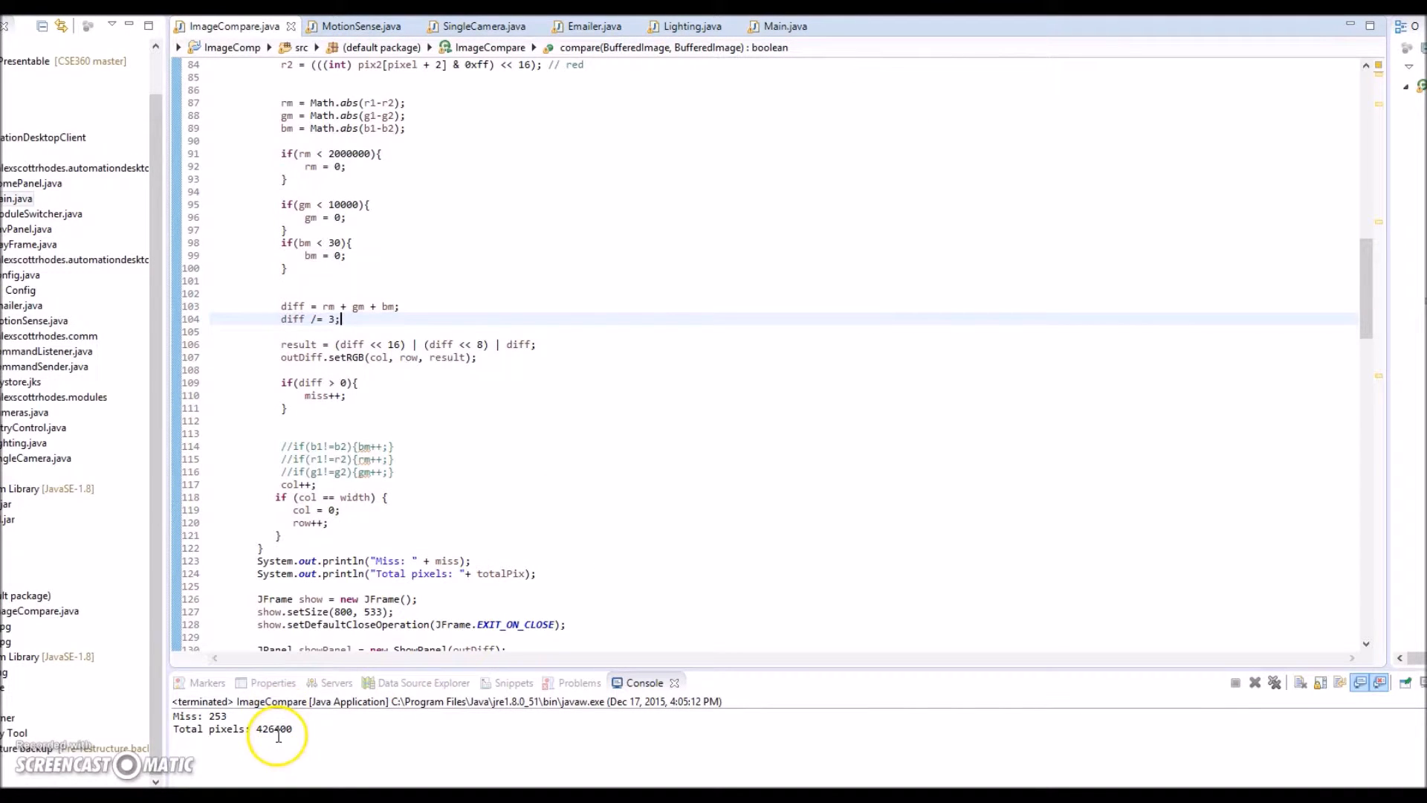
Show MotionSense.java at the compare method's per-pixel difference loop
double_click(273, 728)
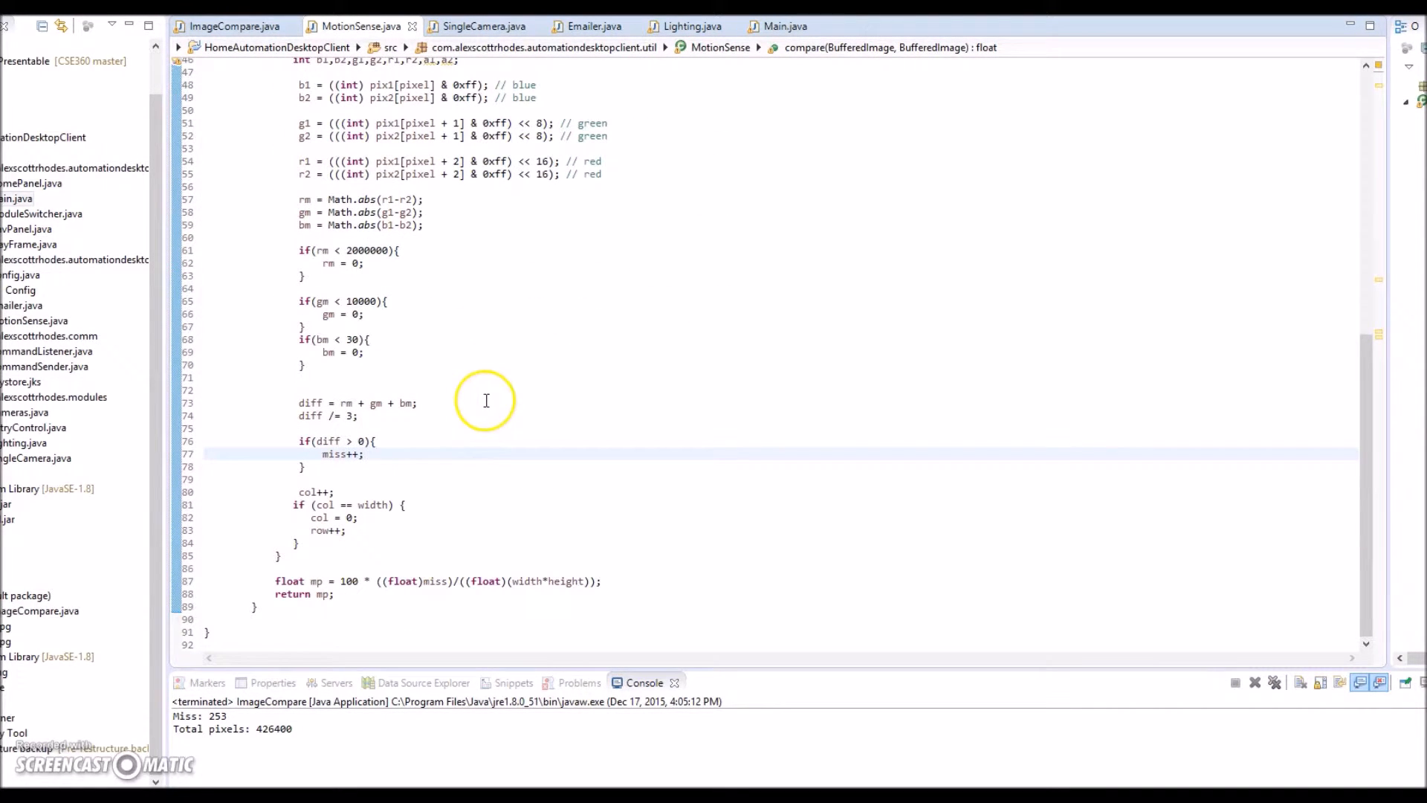
mouse_move(469, 472)
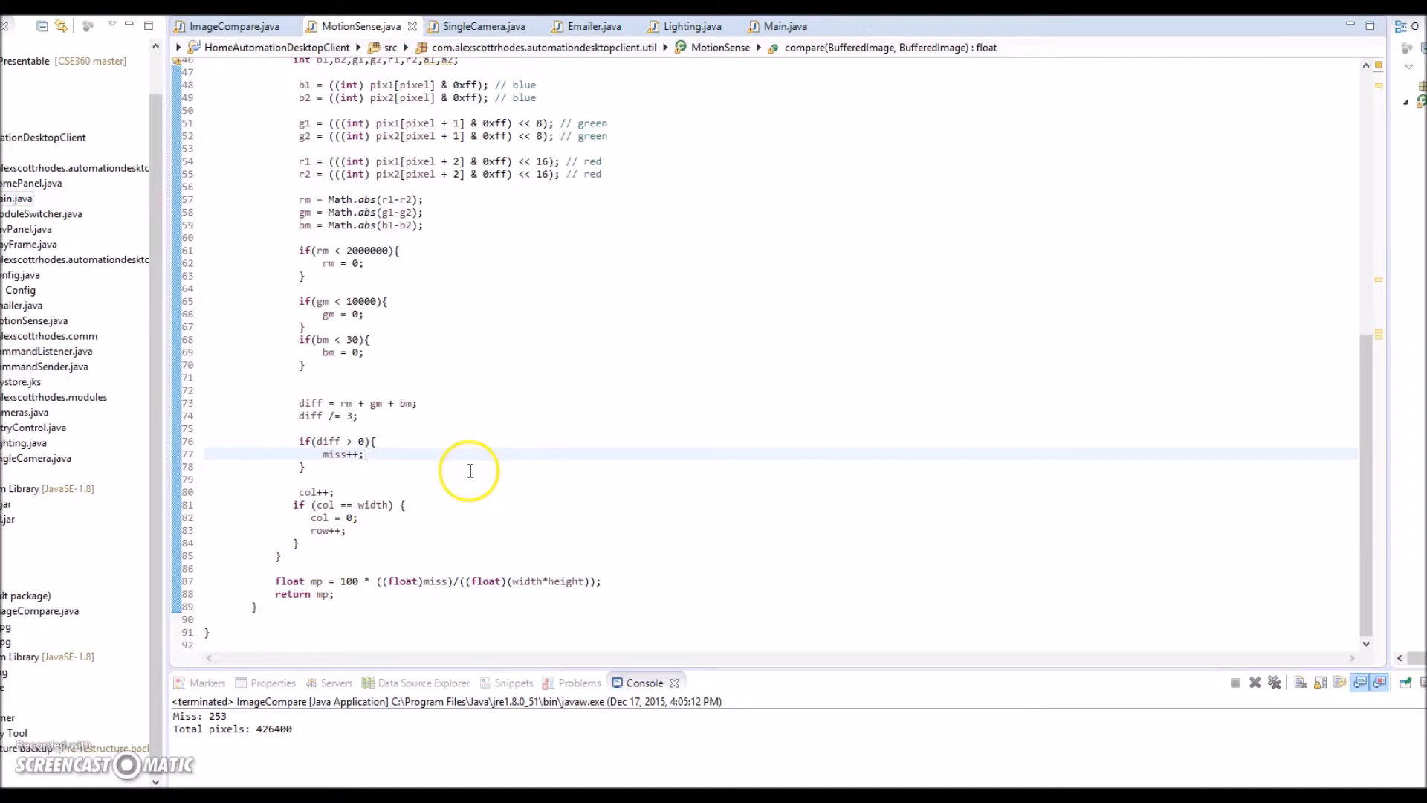
mouse_move(365, 594)
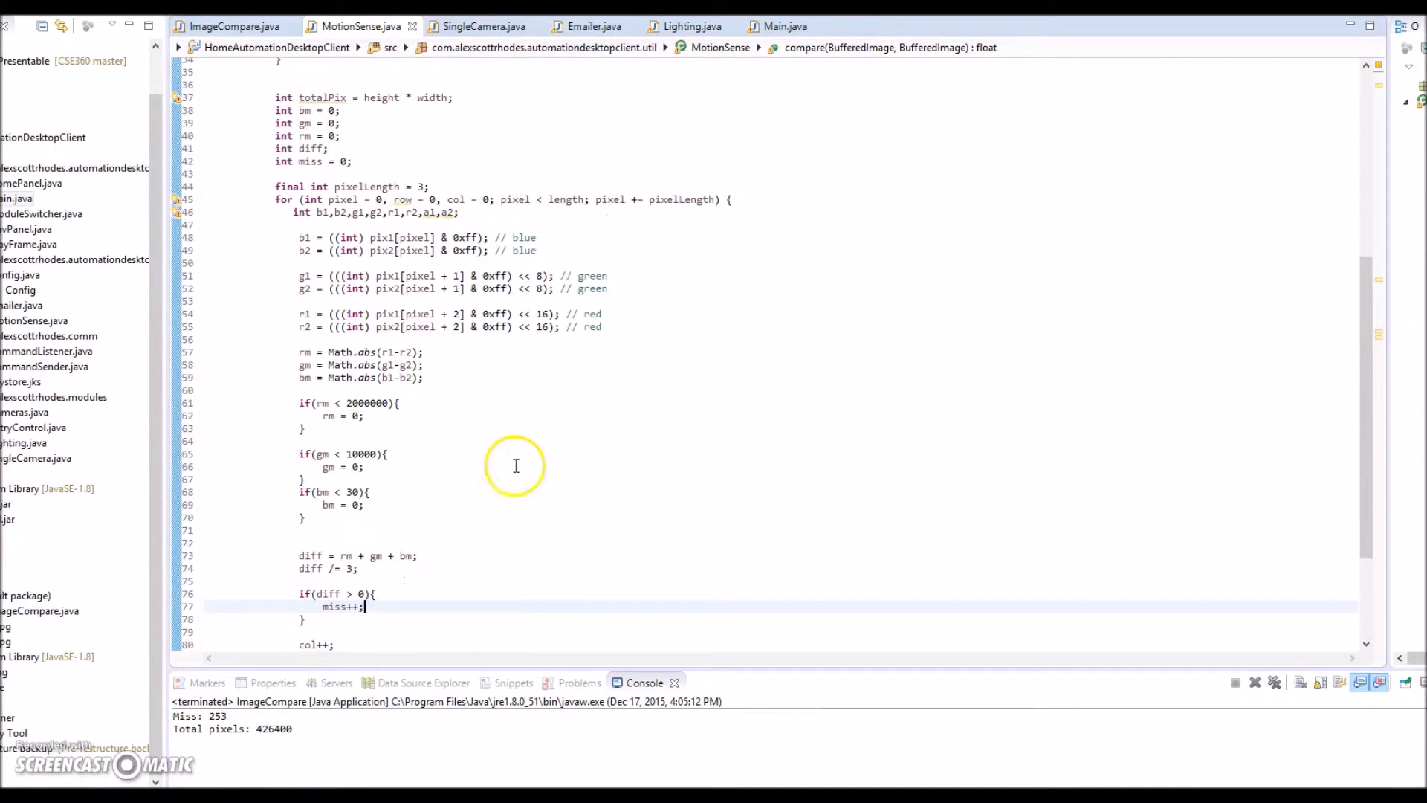
View SingleCamera.java at ImageRefresher.run()'s alert loop and the motionCaptureAlert method
click(483, 26)
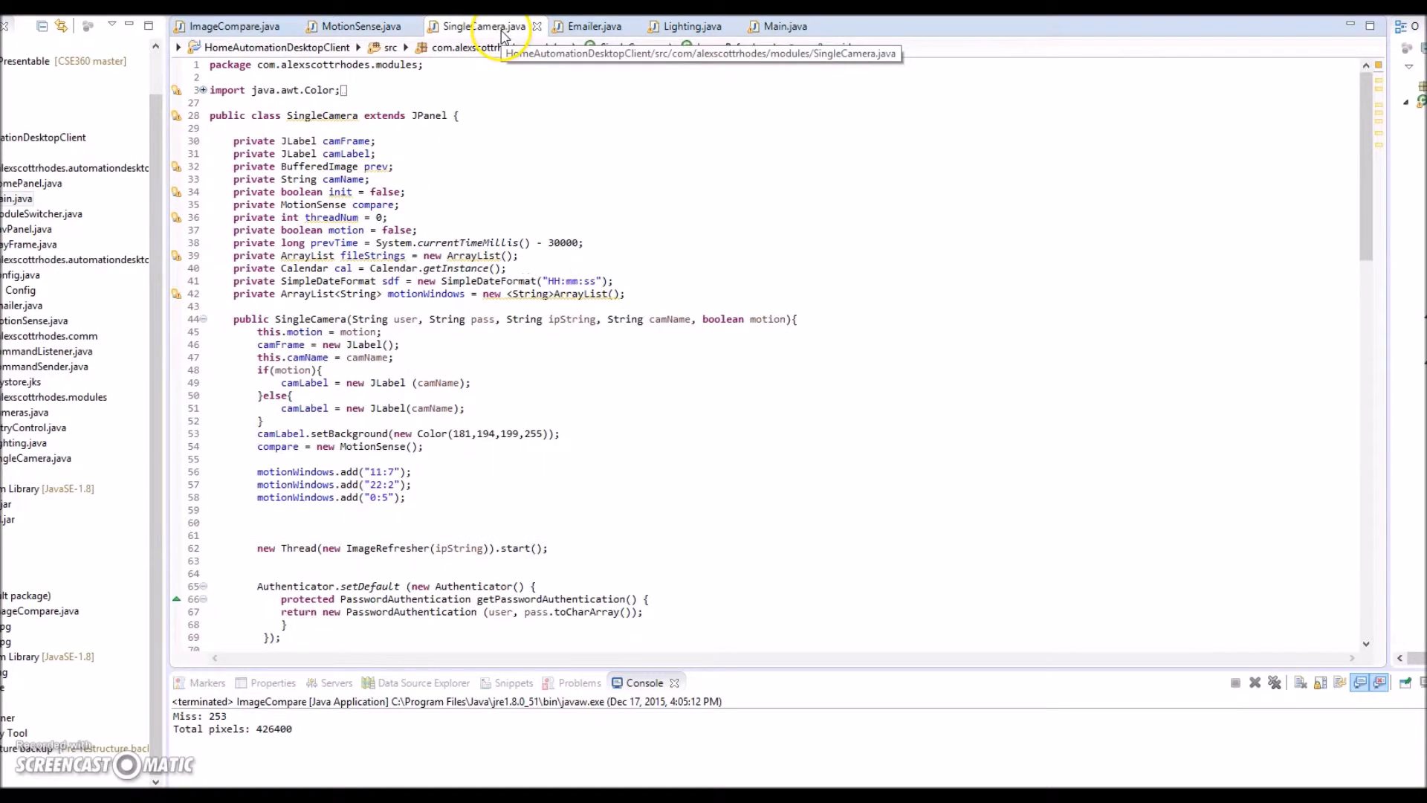
scroll(down, 3)
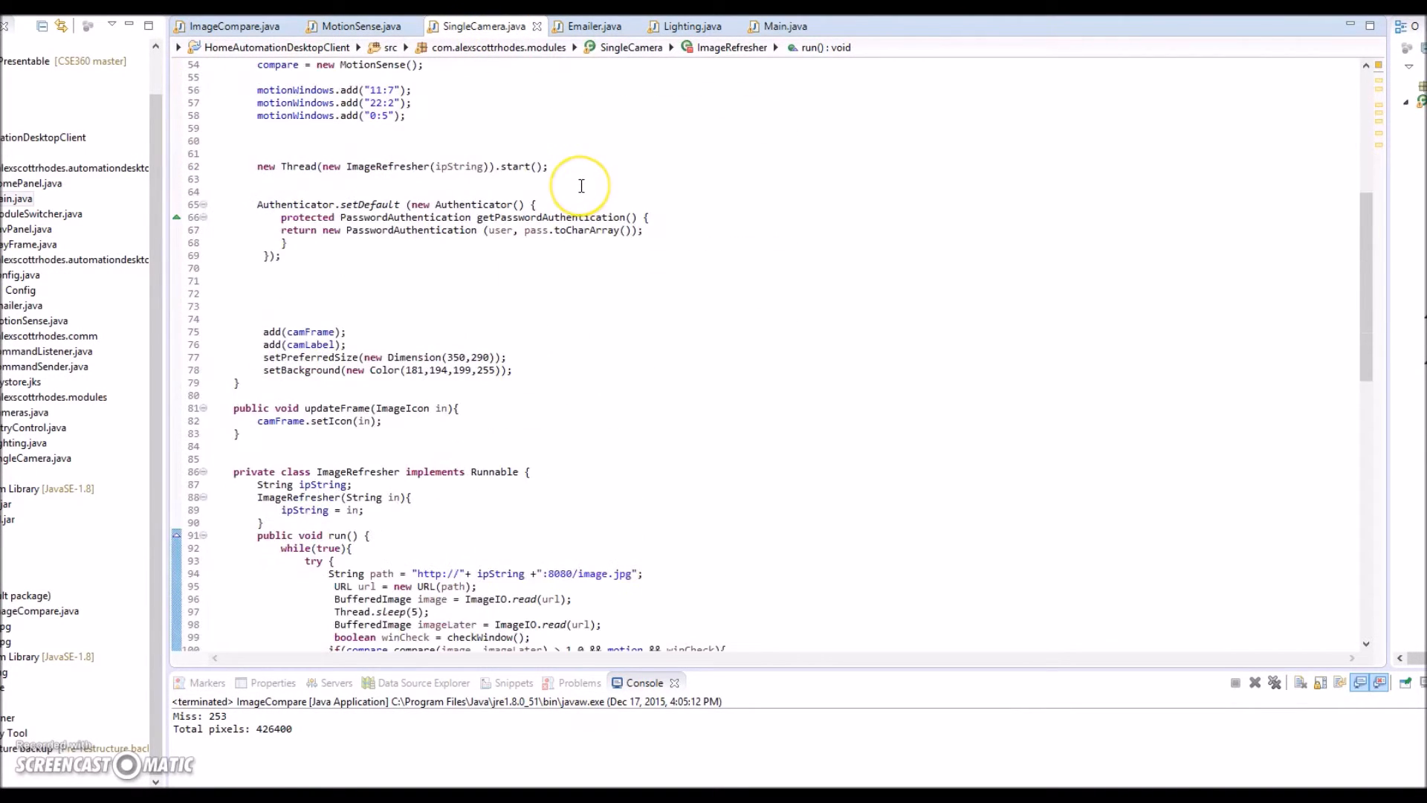
scroll(down, 3)
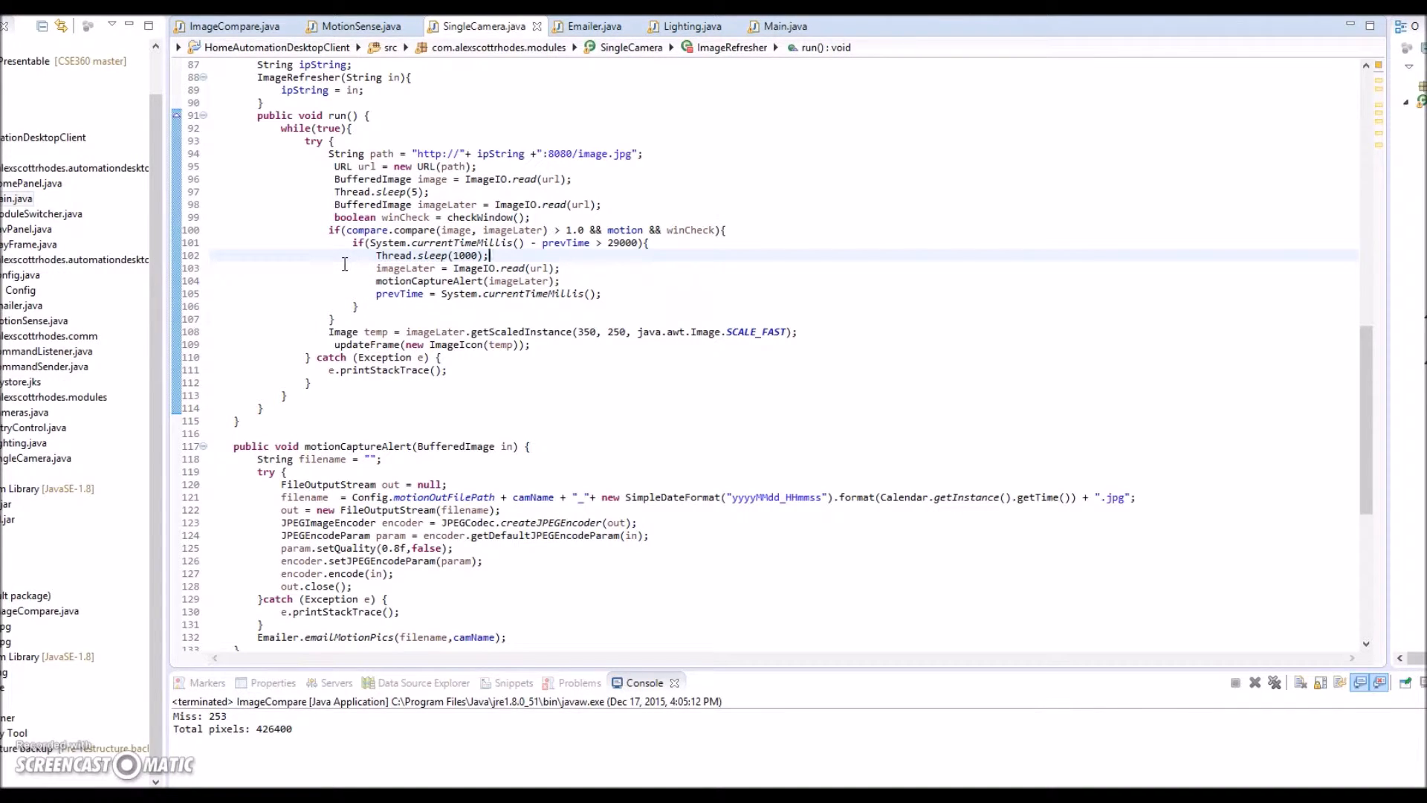
mouse_move(515, 252)
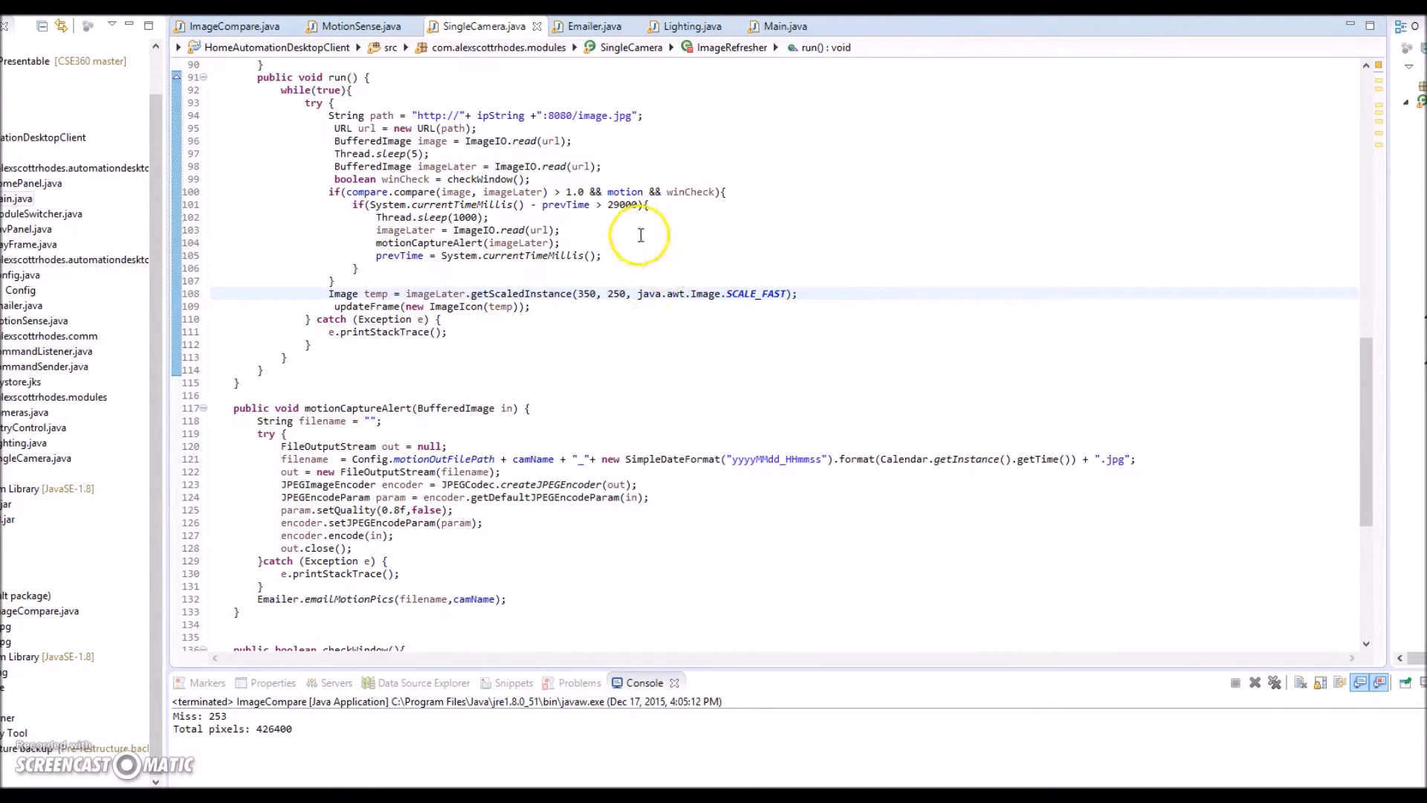
scroll(down, 3)
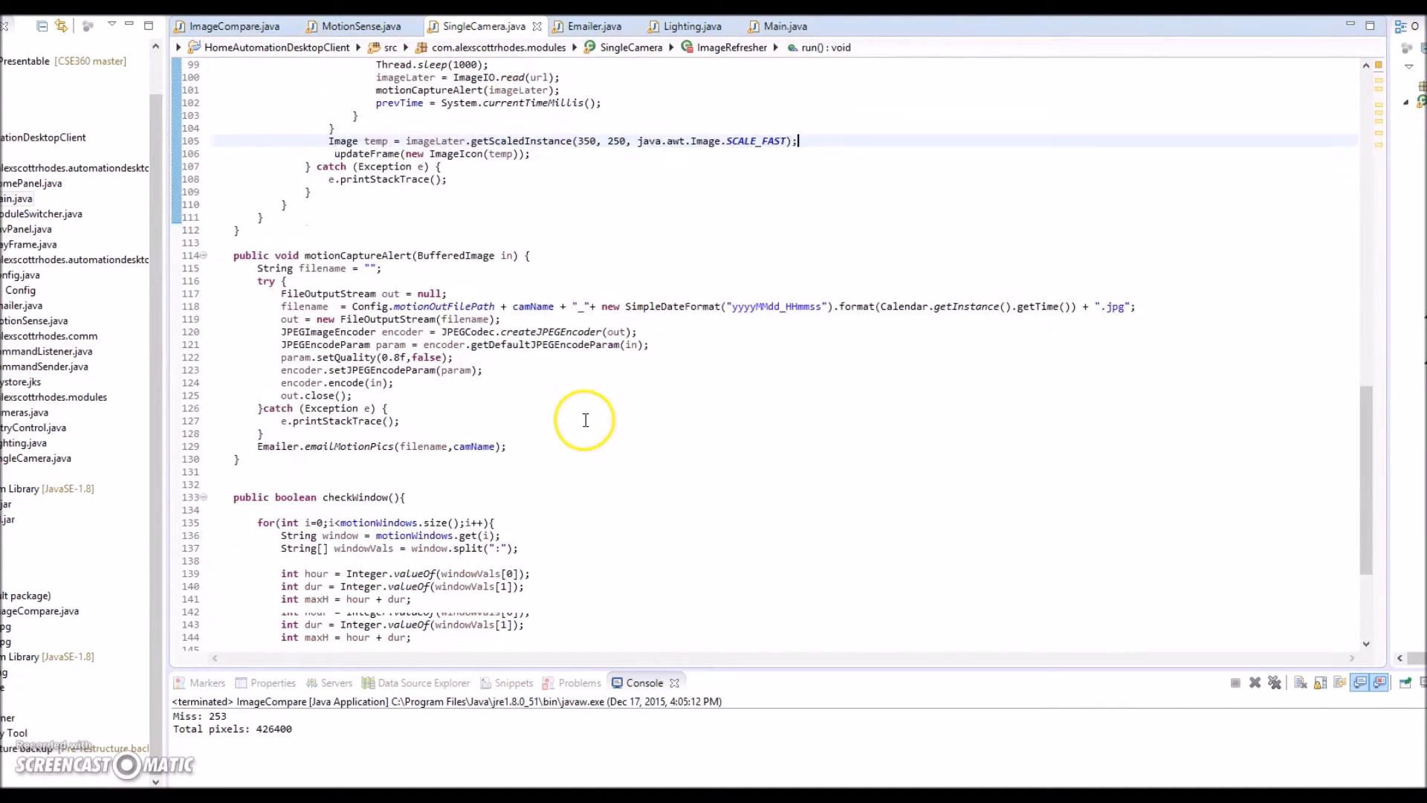
View Emailer.java with its mail properties setup and emailMotionPics method
click(592, 25)
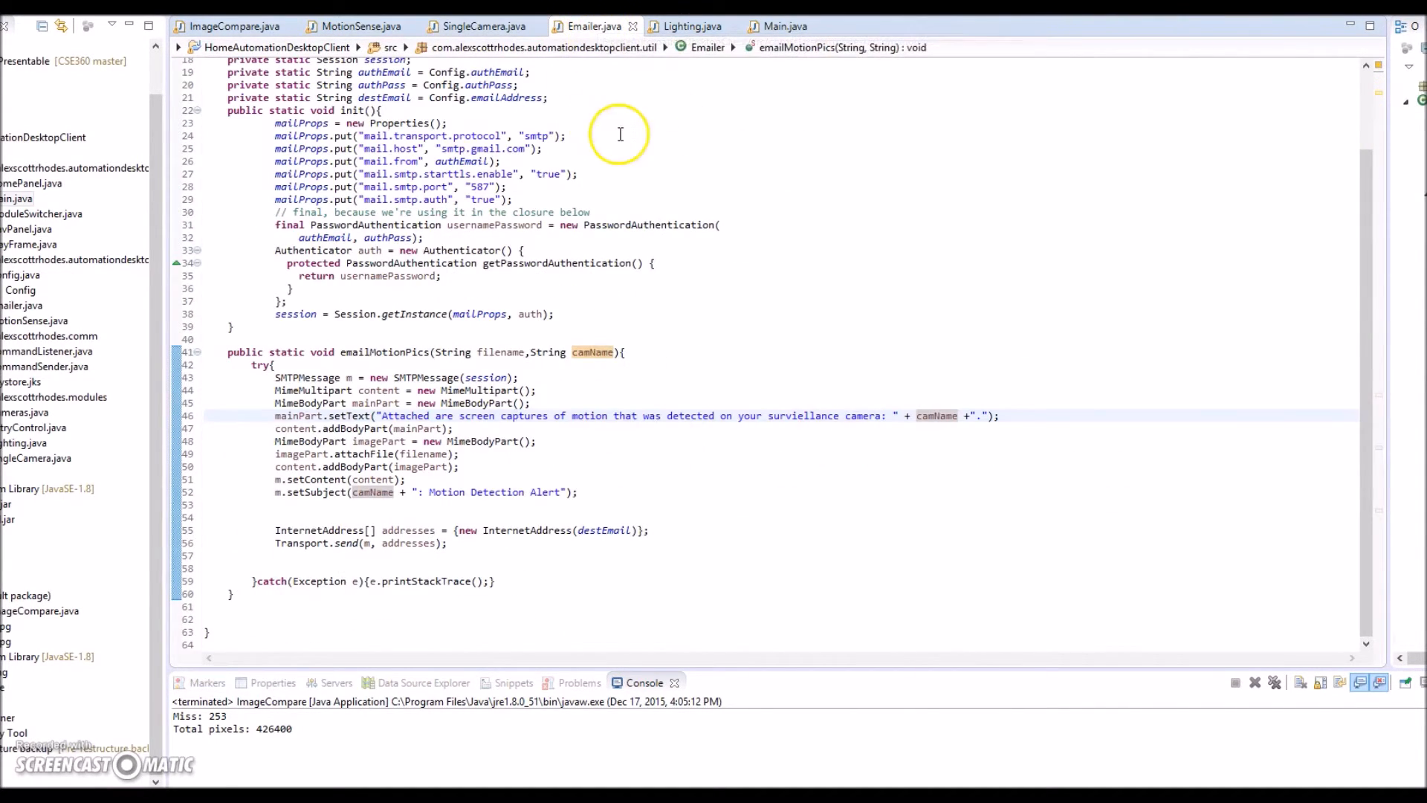
mouse_move(556, 203)
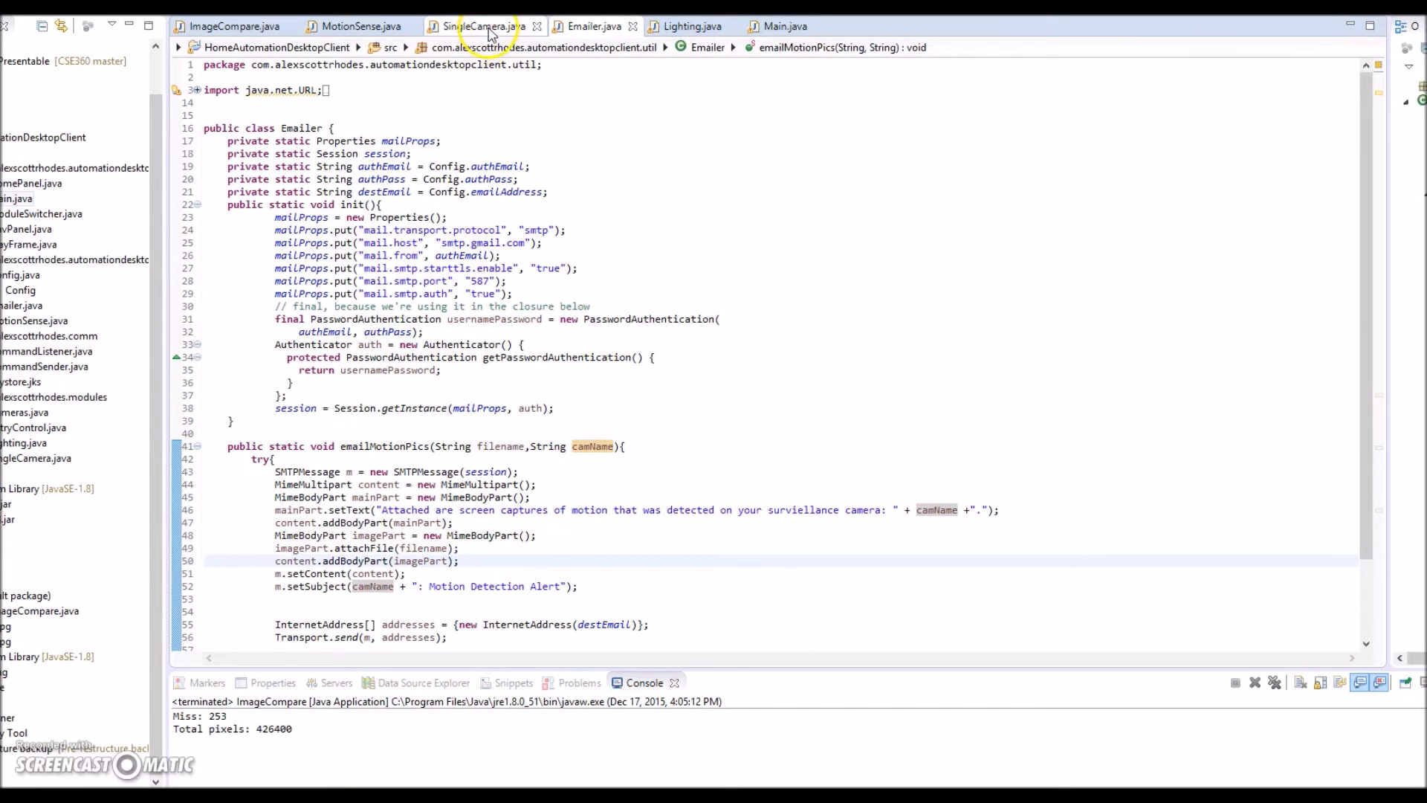
Revisit SingleCamera's refresher run loop, then return to MotionSense.java's compare method
click(479, 25)
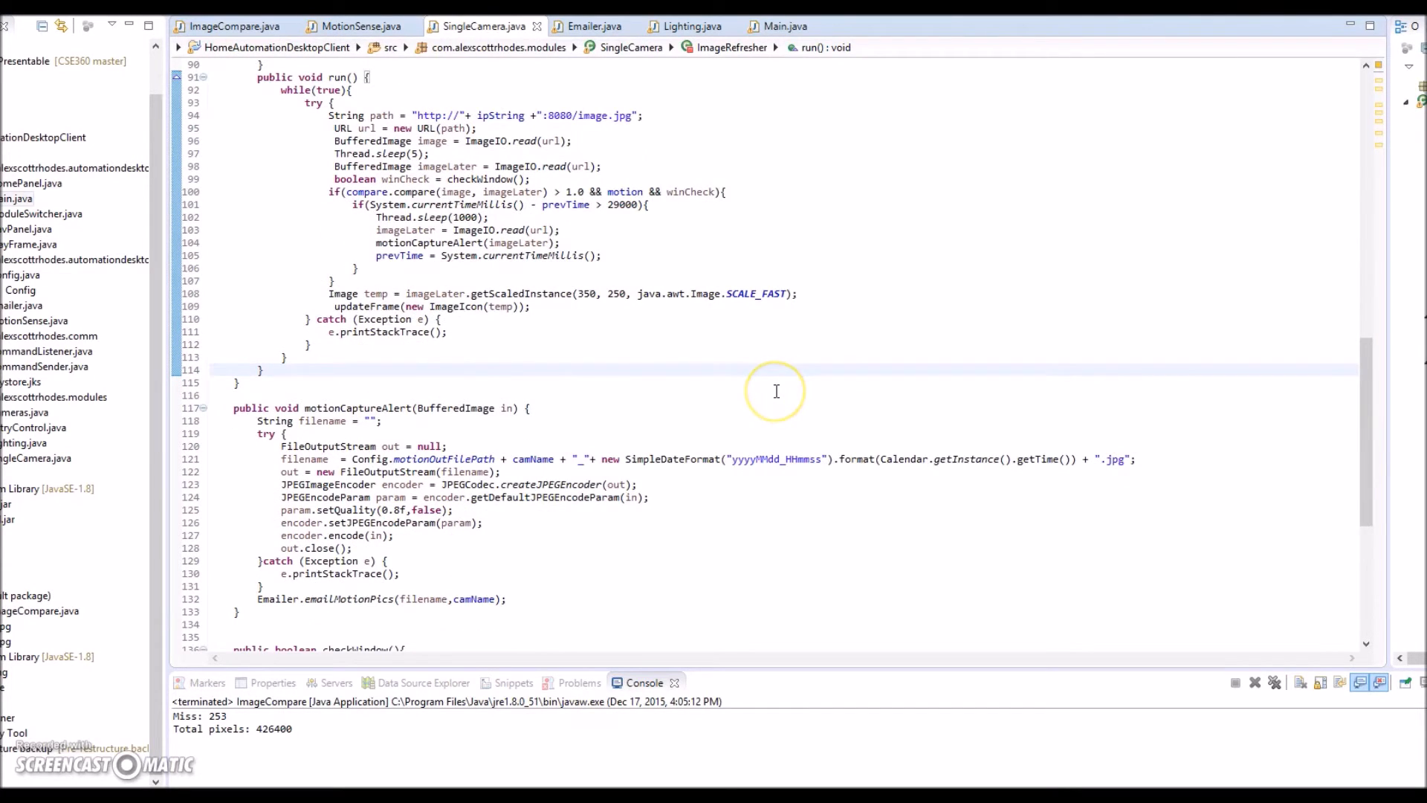
scroll(down, 3)
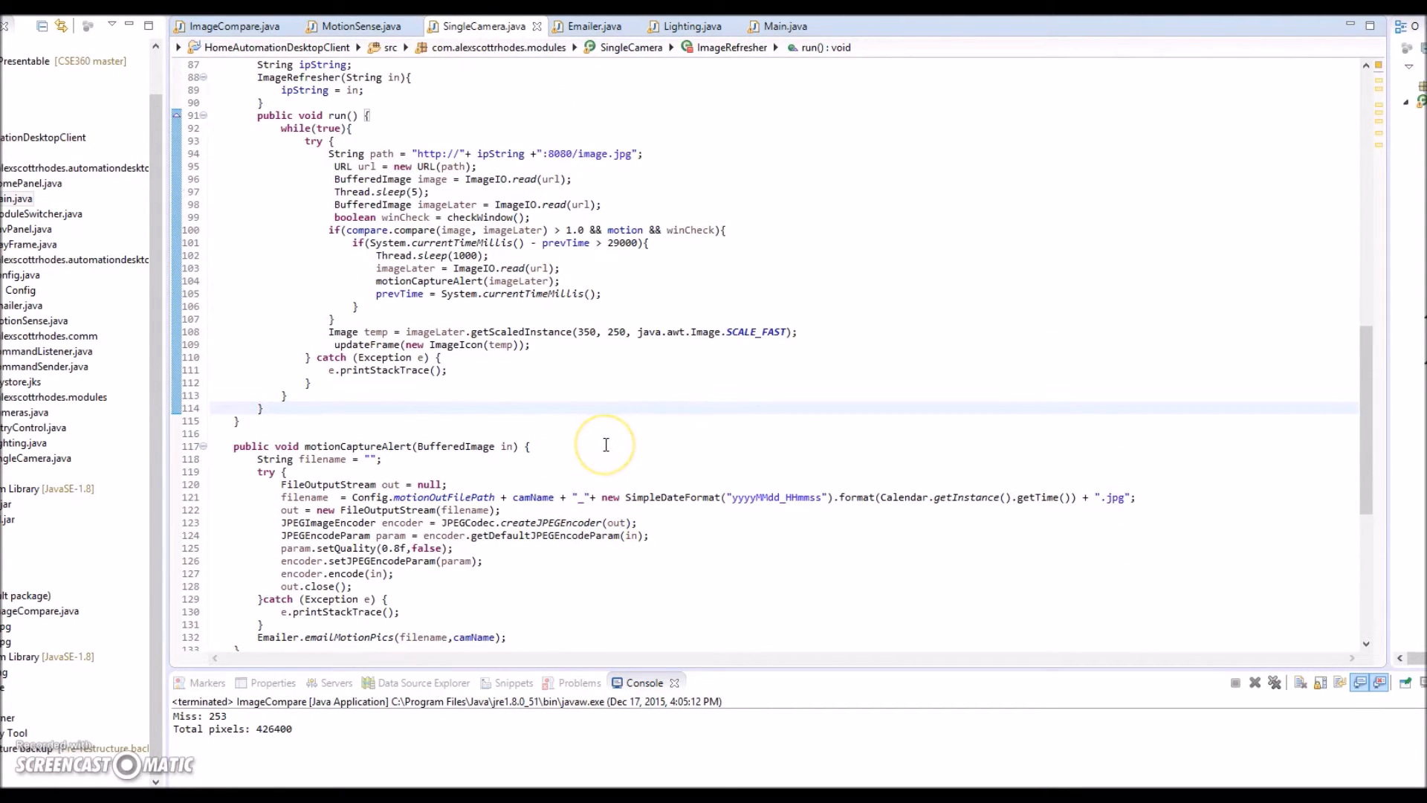
mouse_move(603, 243)
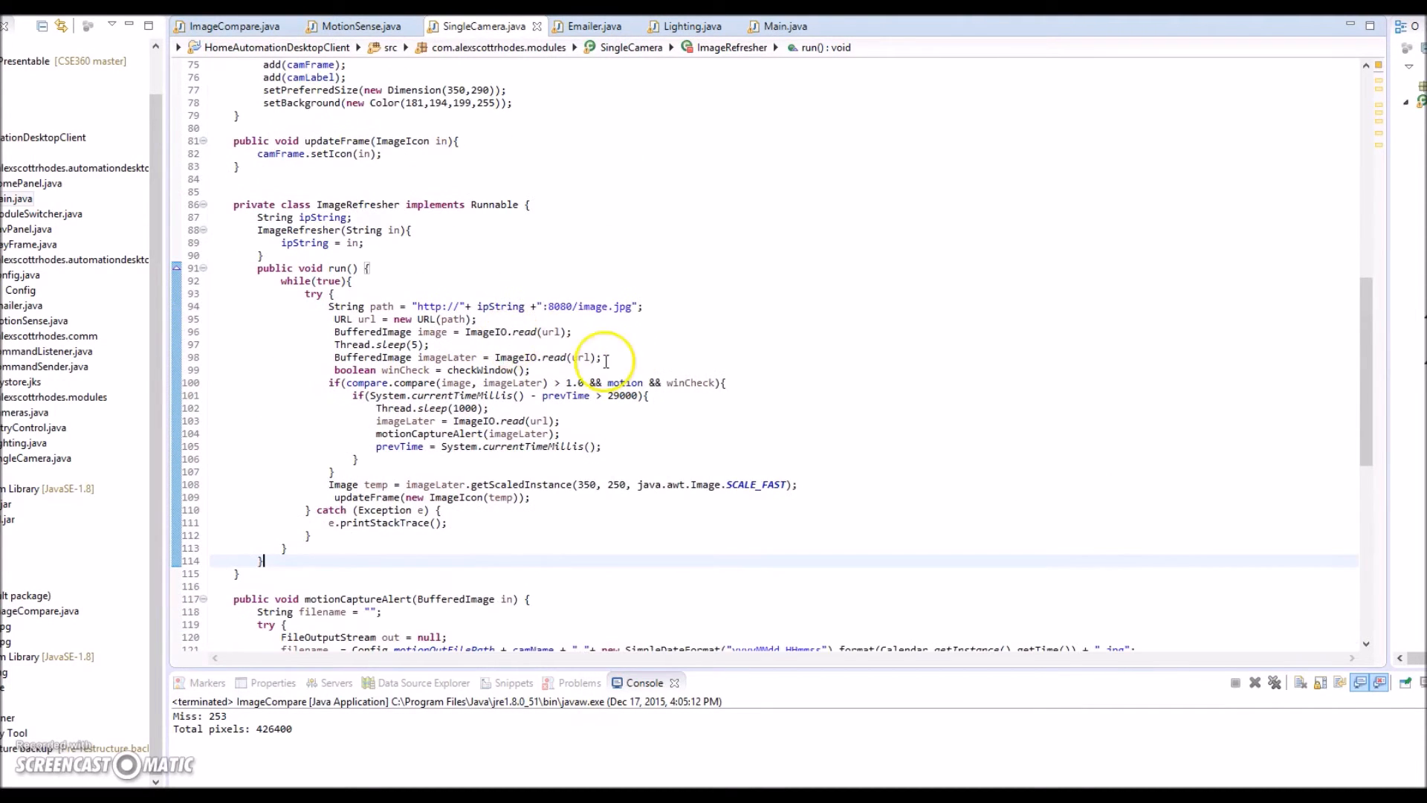
scroll(down, 3)
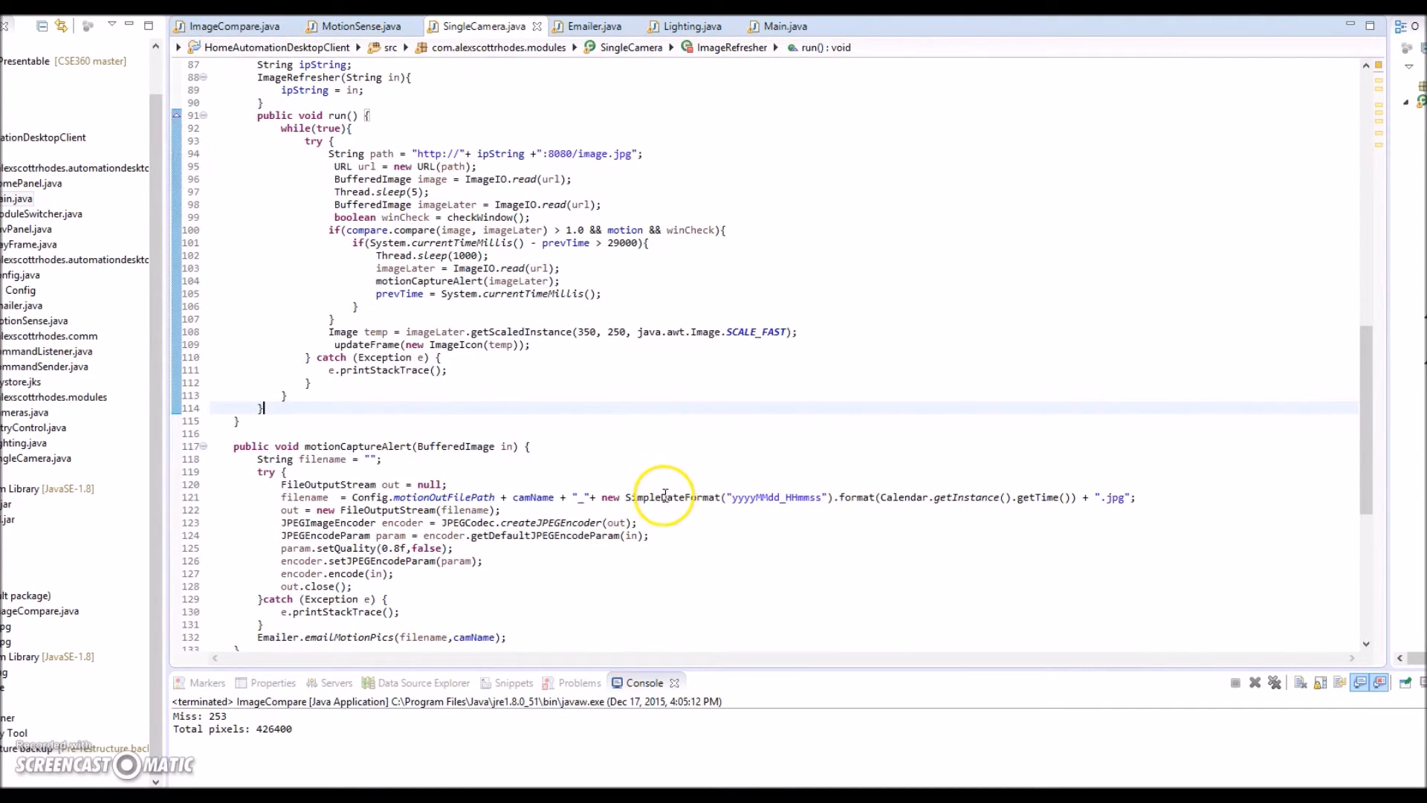
scroll(down, 3)
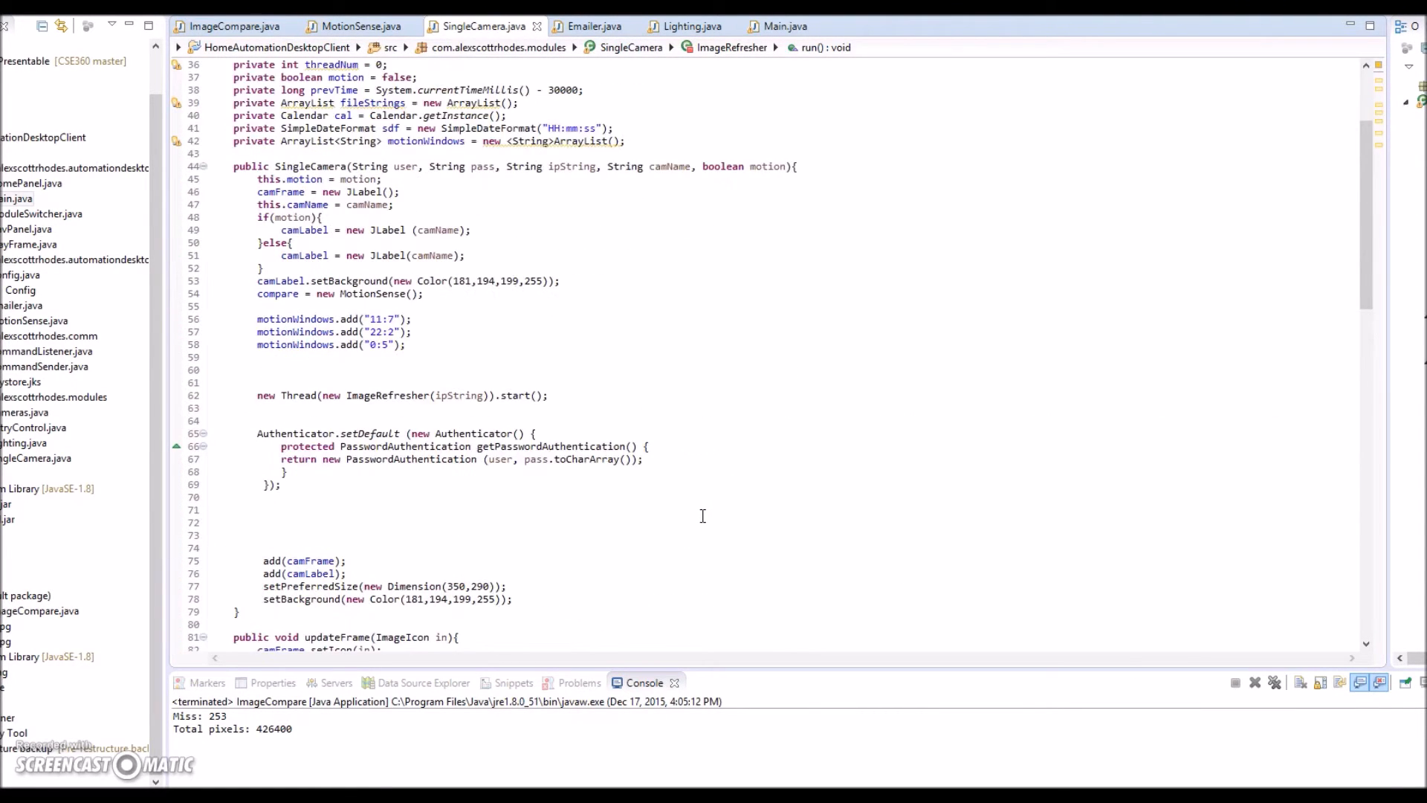
click(353, 25)
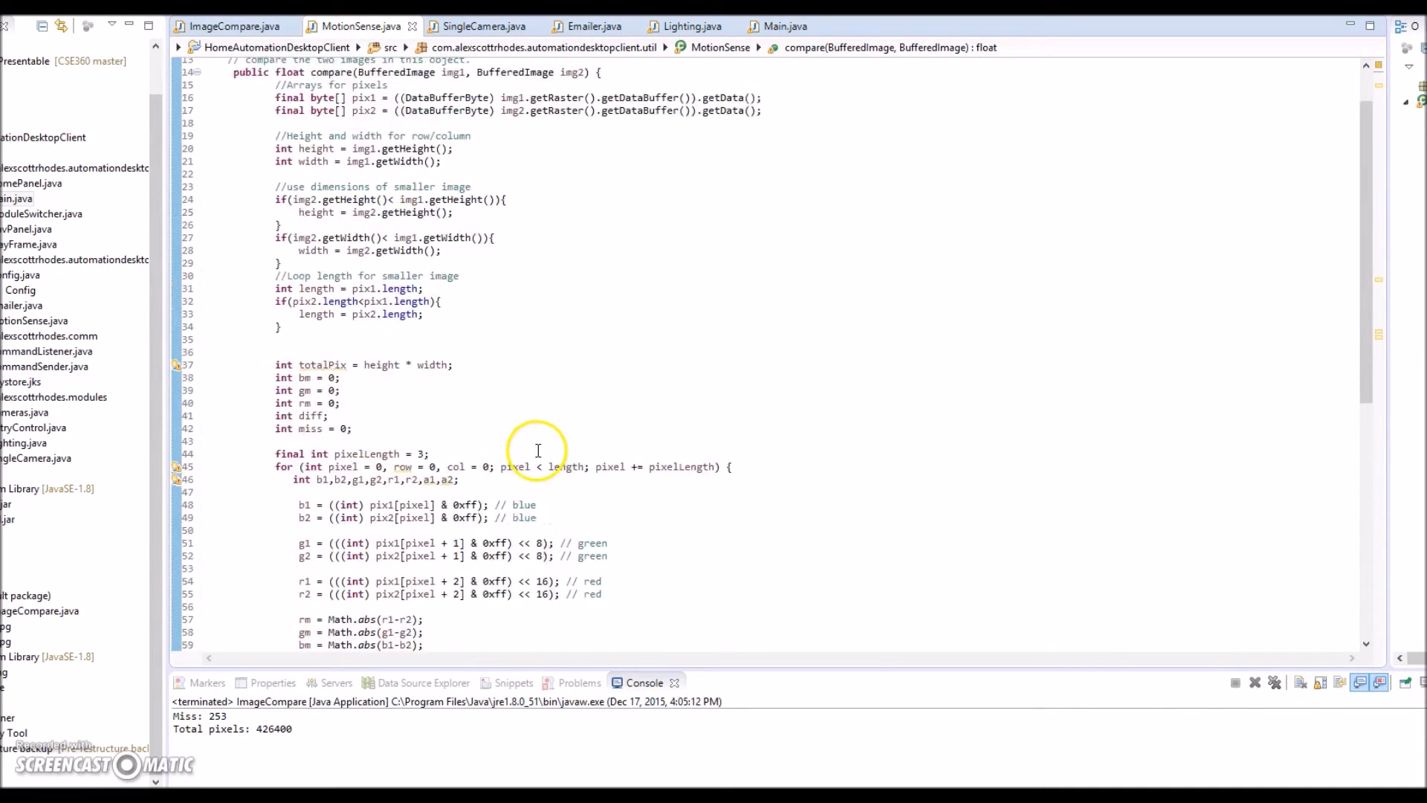
scroll(down, 3)
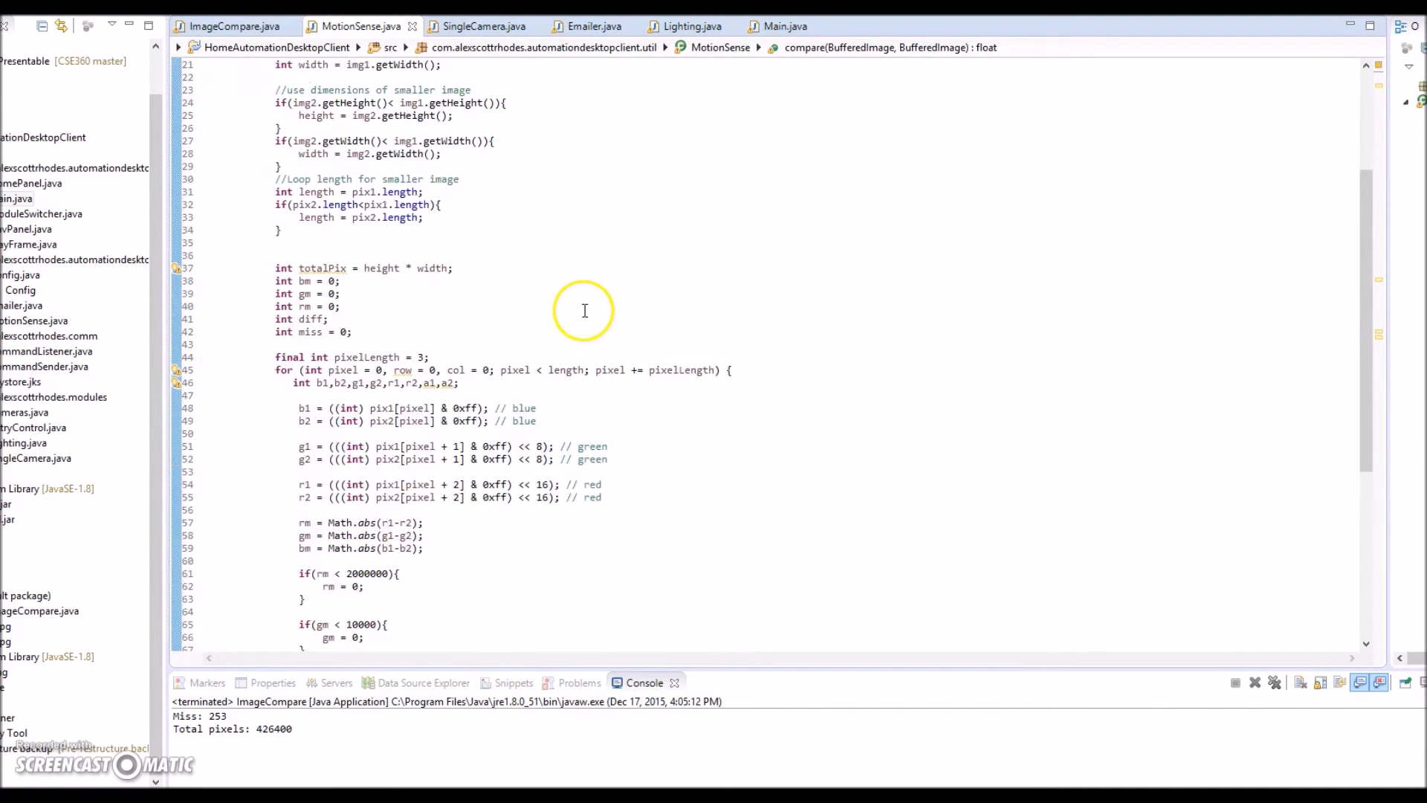
mouse_move(564, 287)
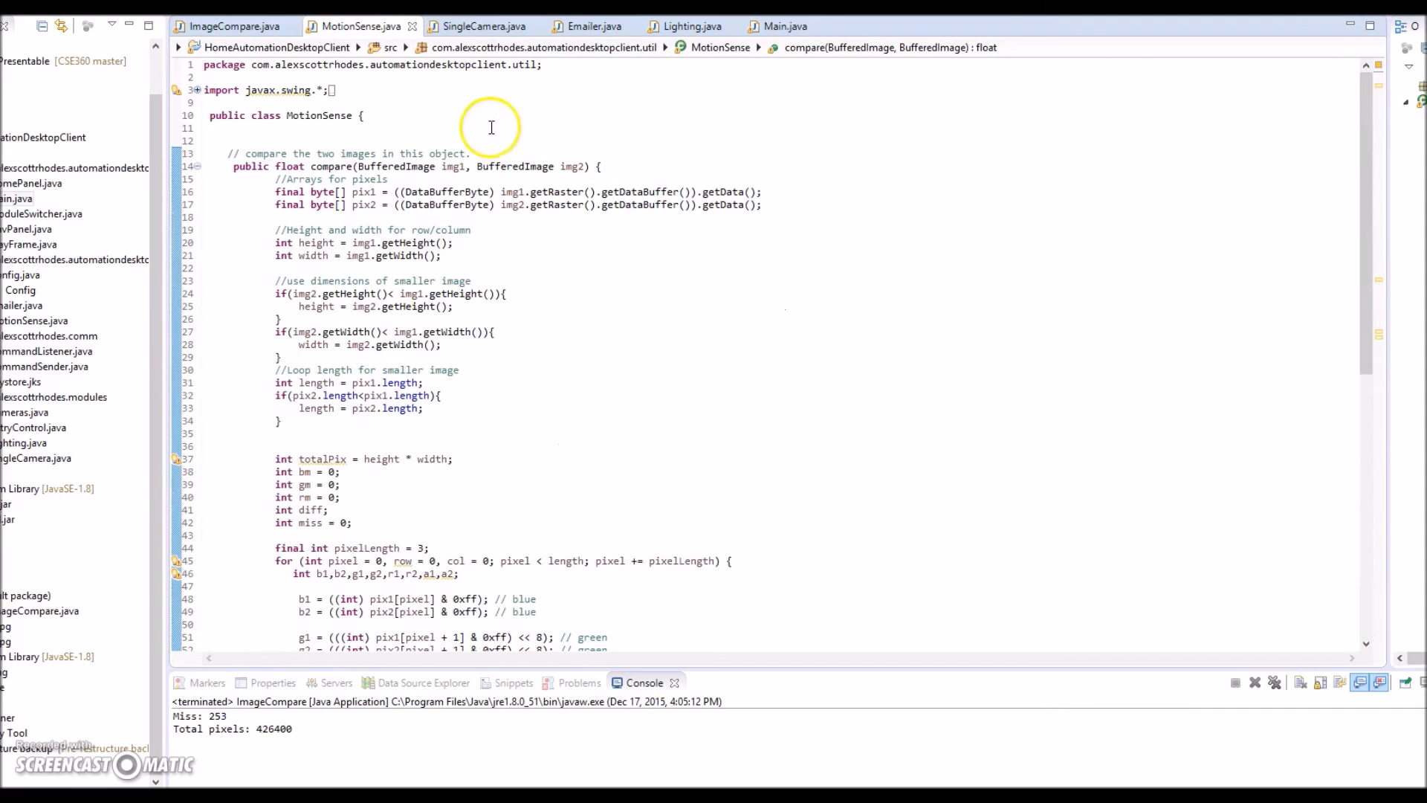
mouse_move(665, 373)
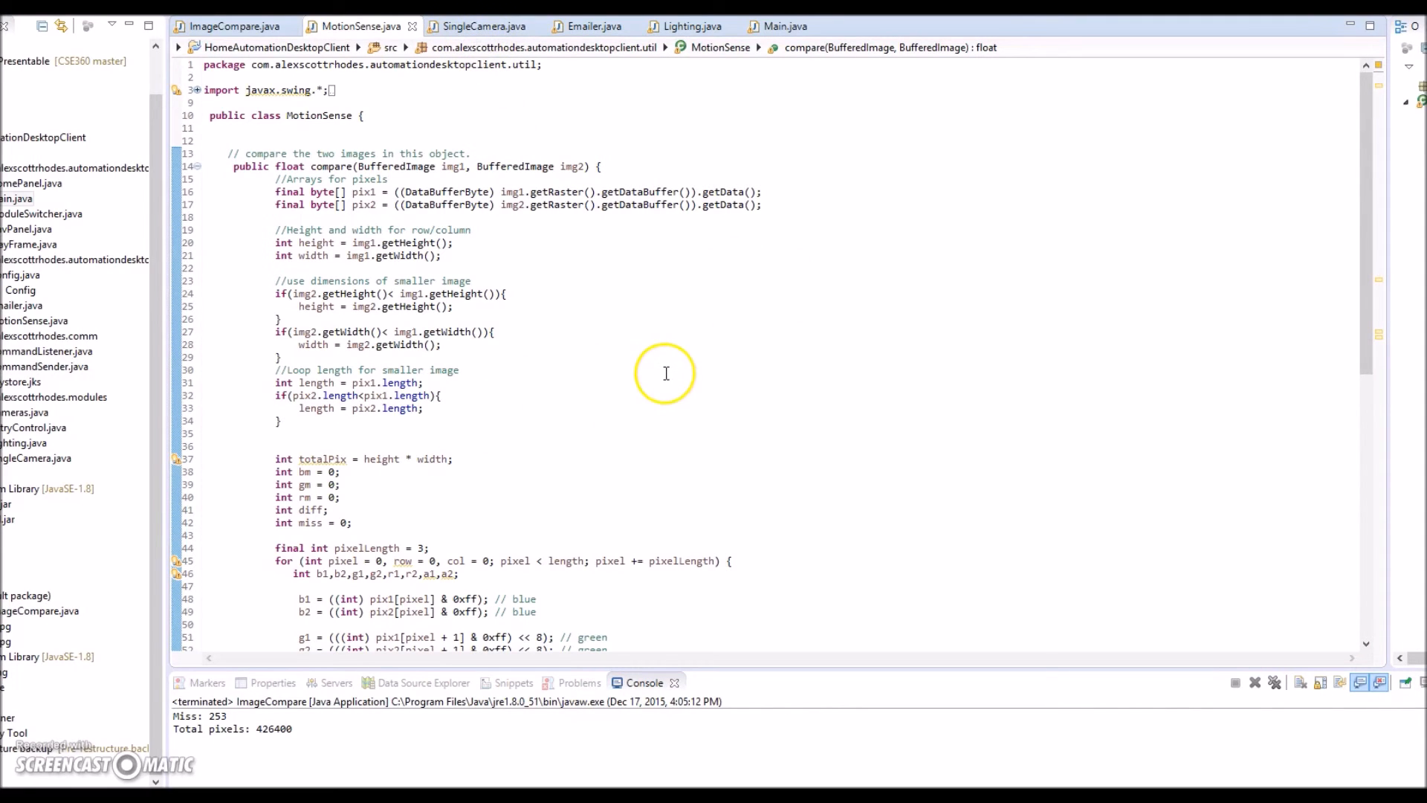
mouse_move(608, 336)
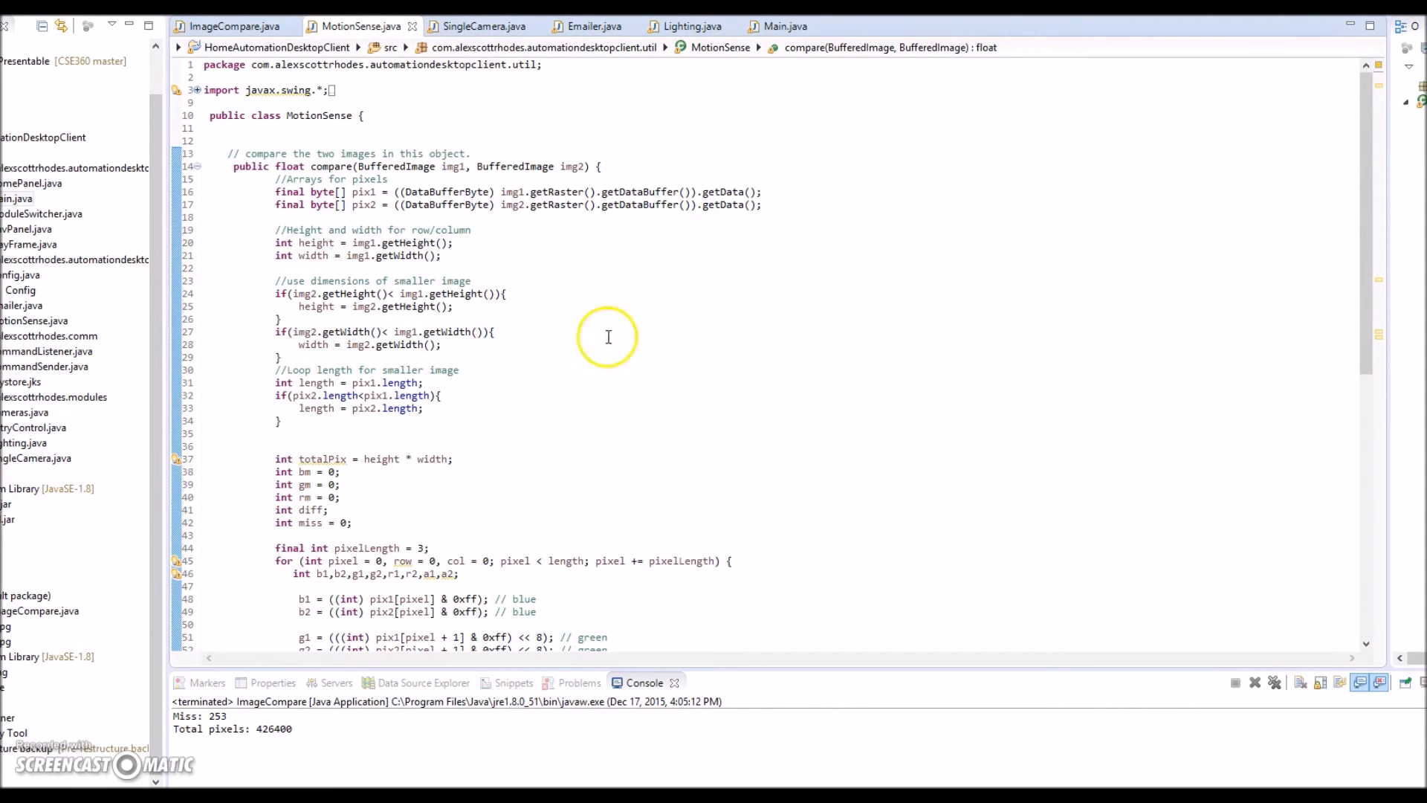
mouse_move(653, 417)
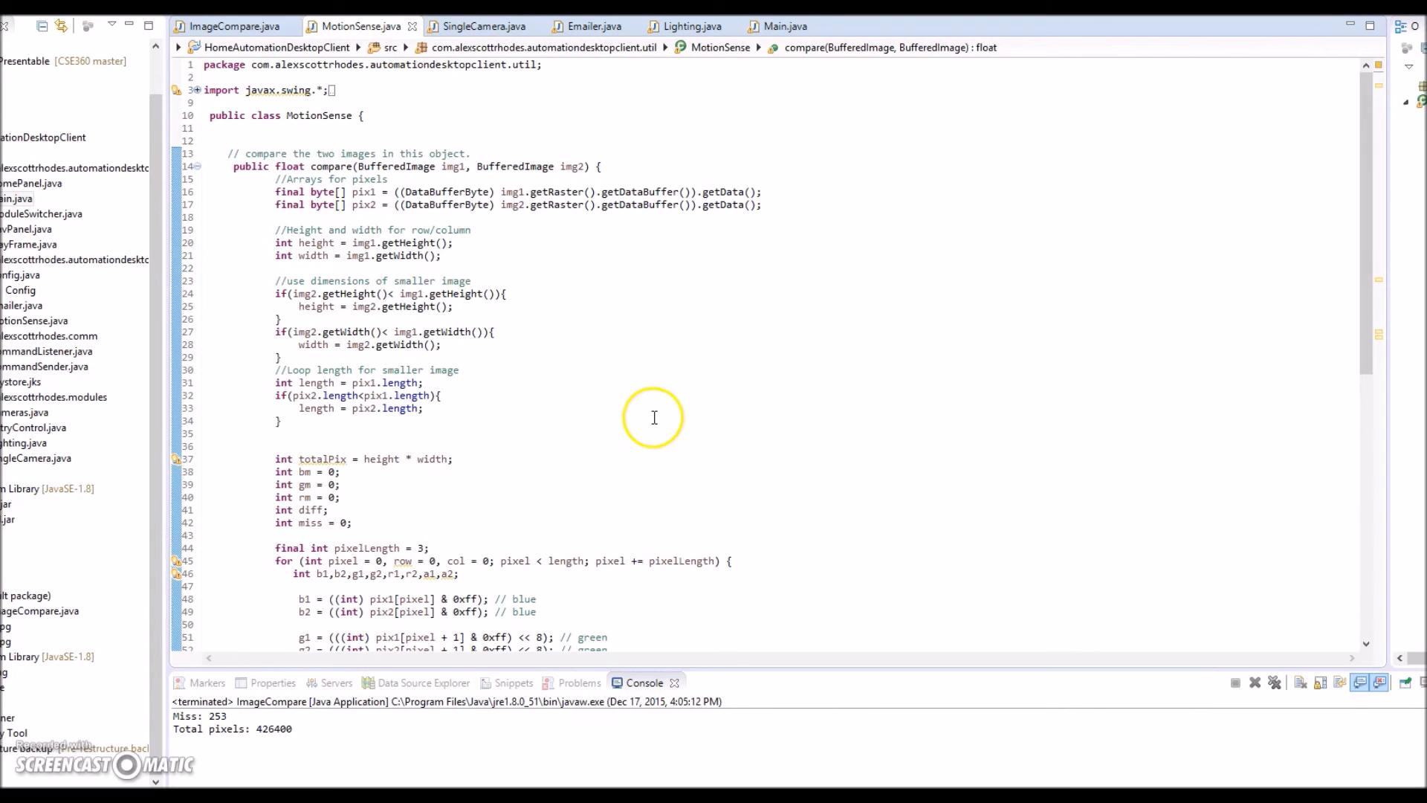
scroll(down, 3)
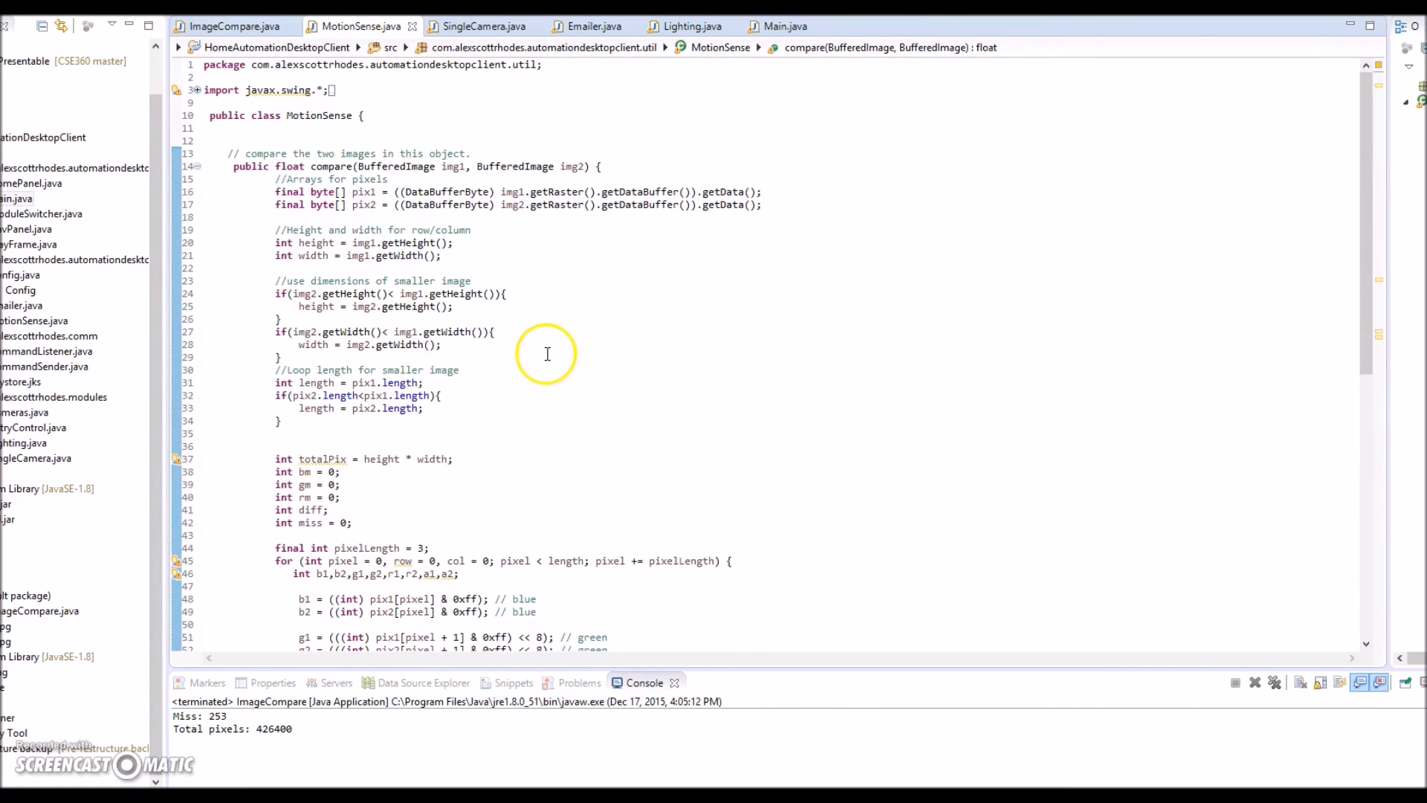
mouse_move(633, 462)
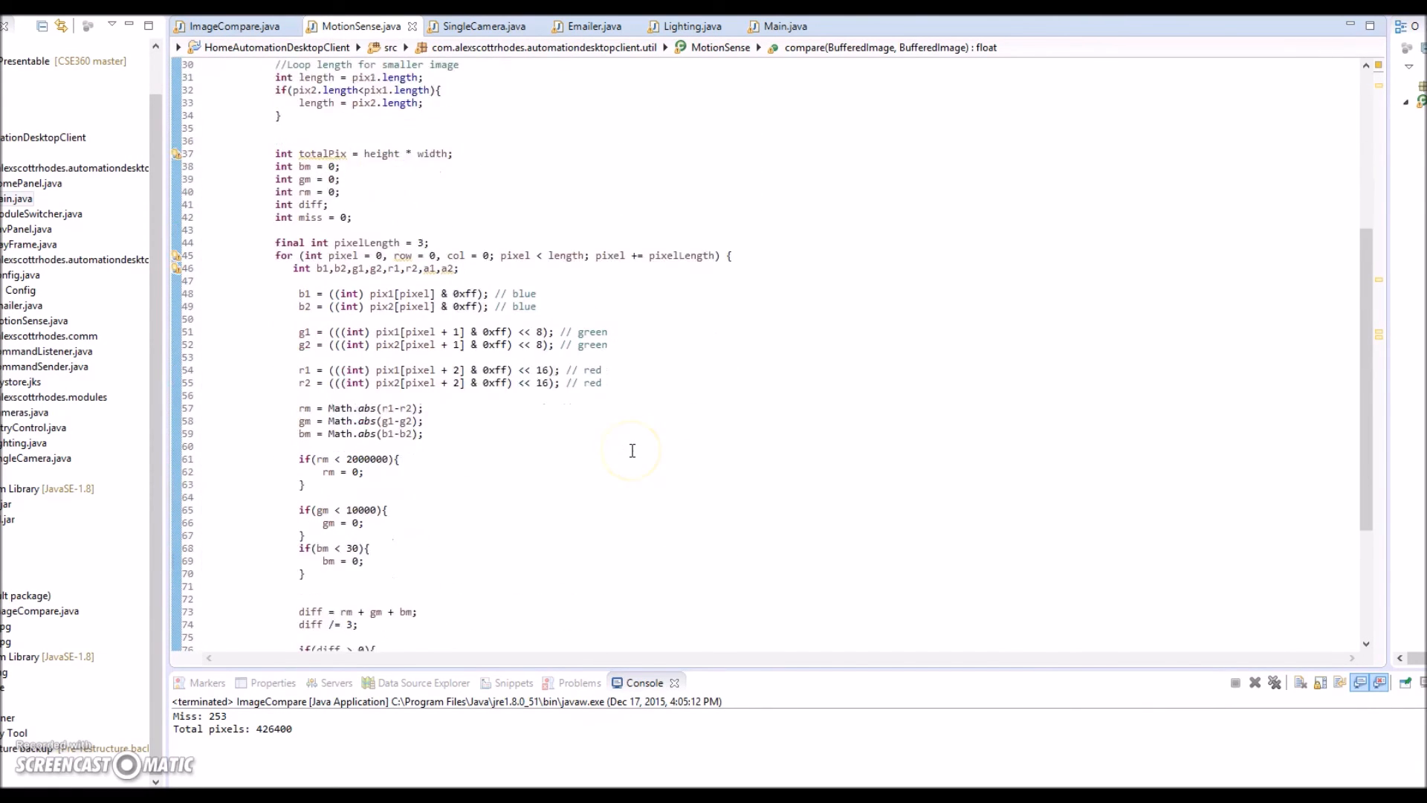
scroll(down, 3)
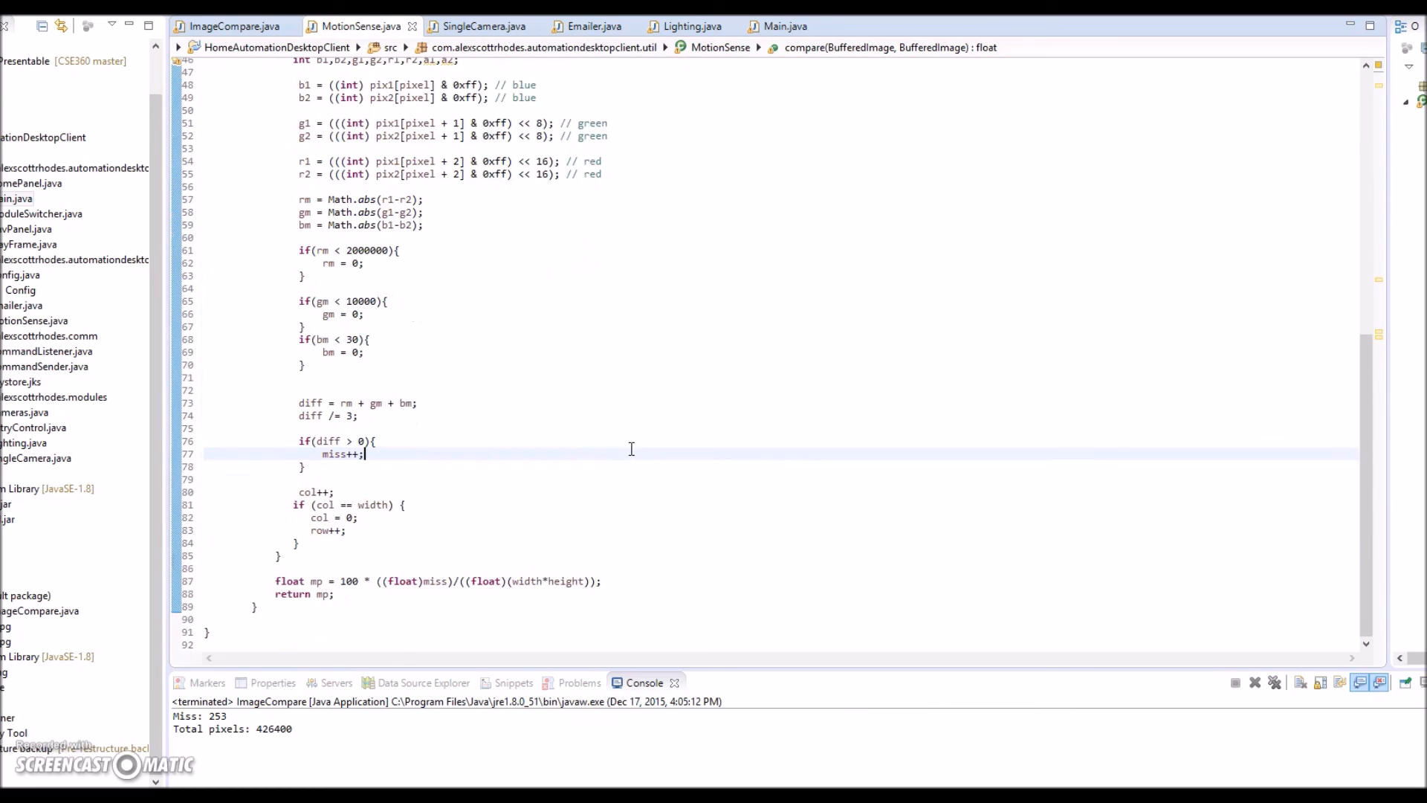